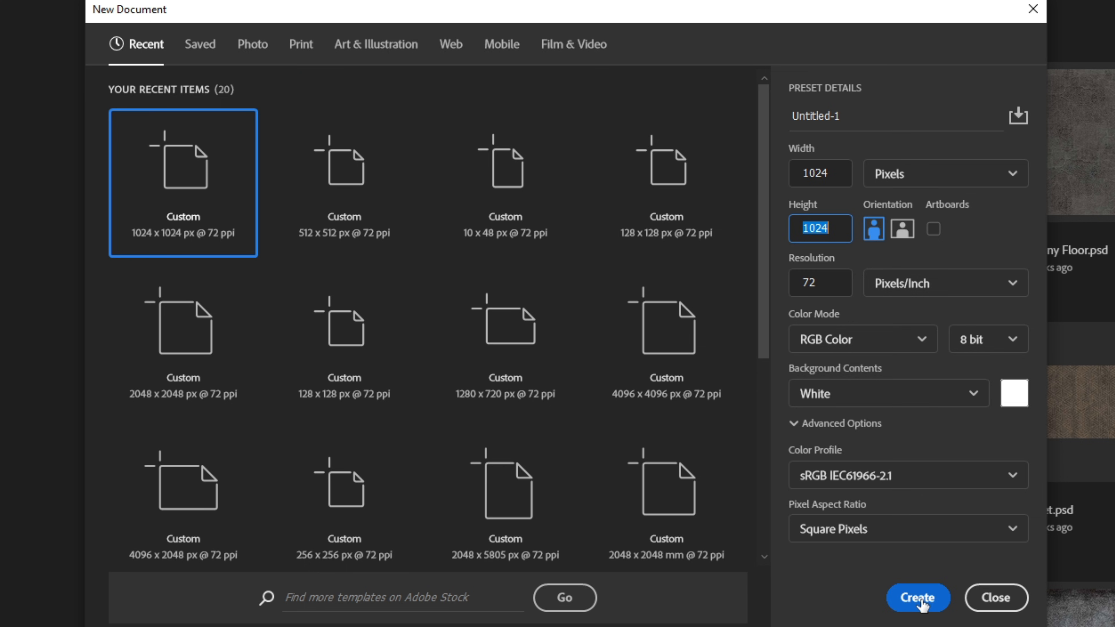
Create the 1024×1024 document and remove the layer mask from the brown Solid Color fill in the Bottom group
click(918, 598)
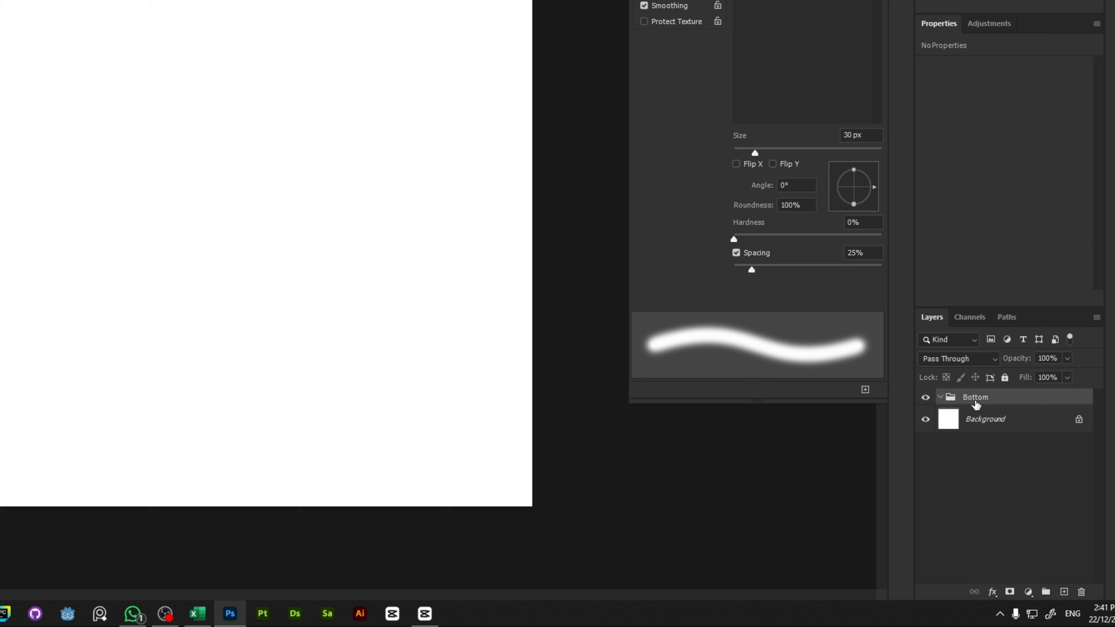
click(1010, 592)
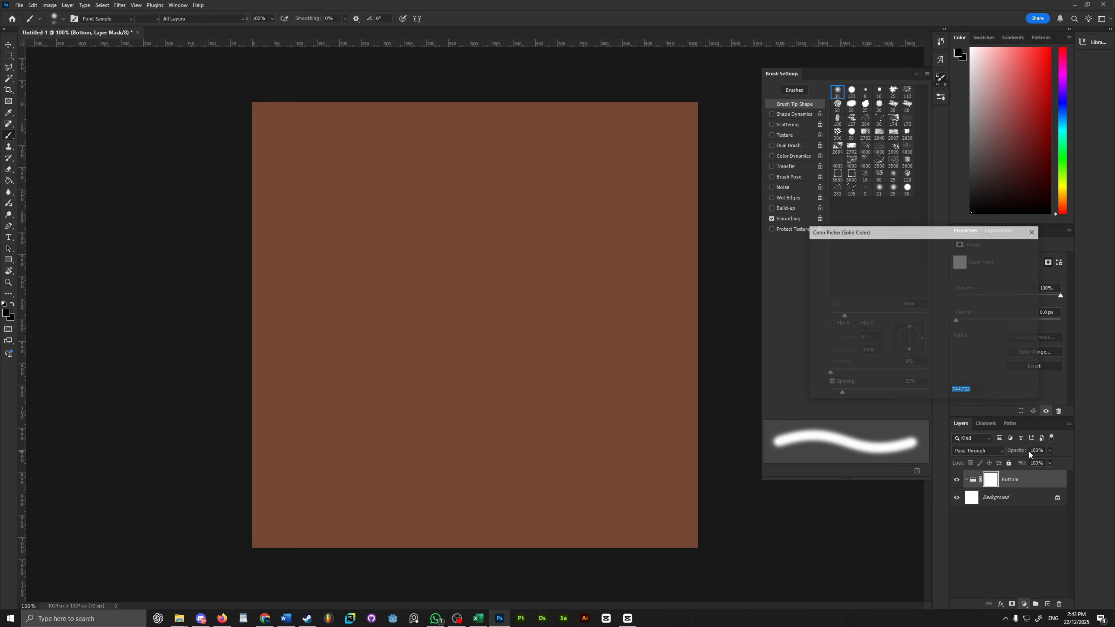
right_click(989, 496)
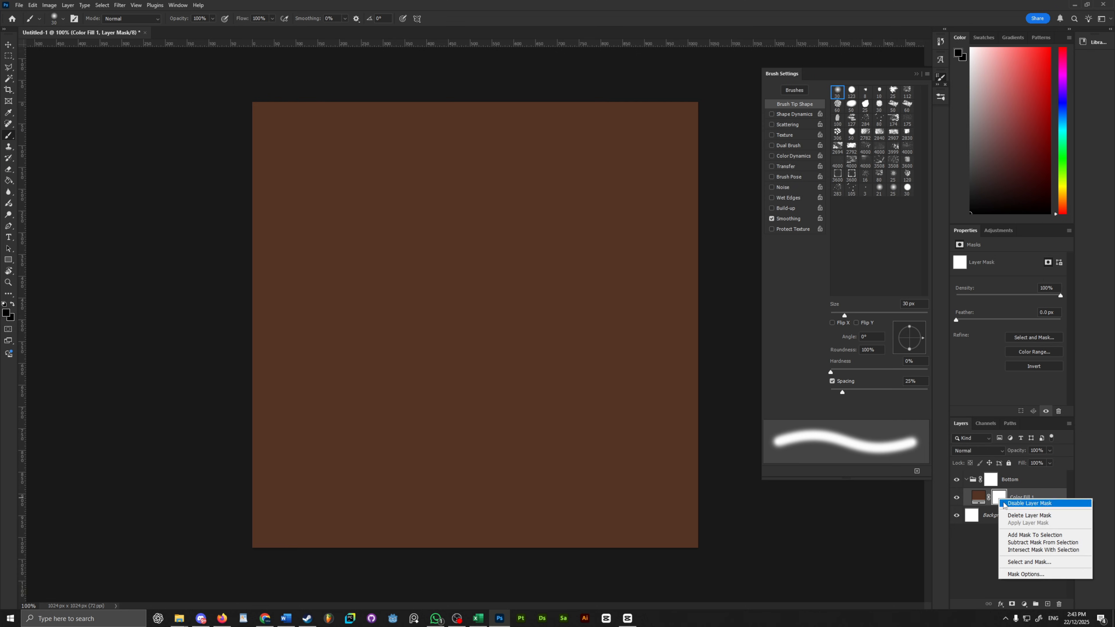
click(1028, 515)
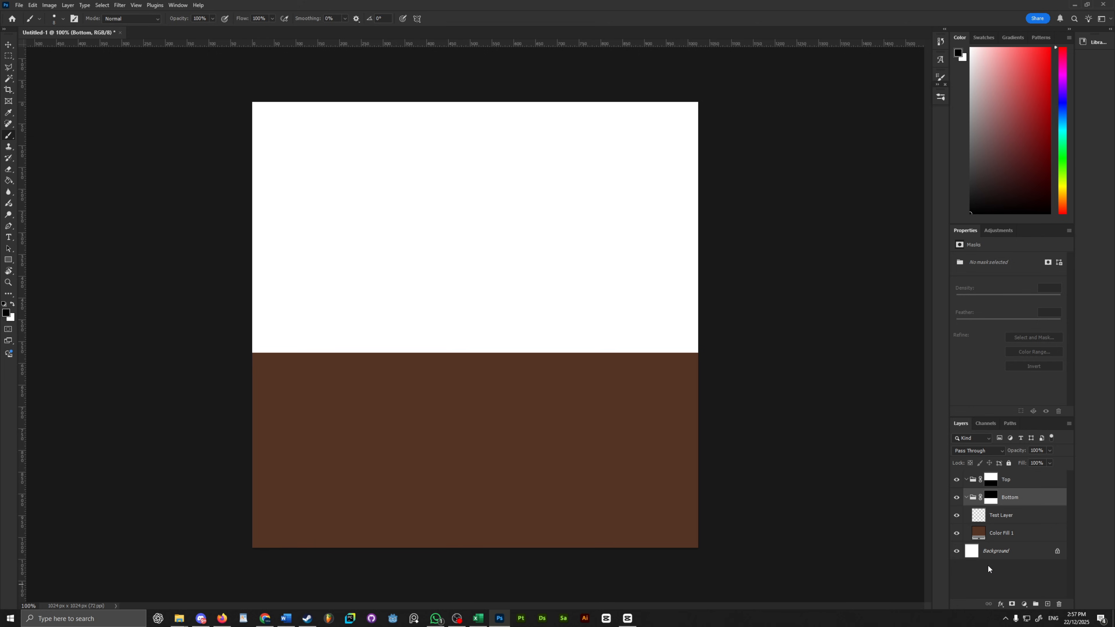
Add a new Shadows layer in the Bottom group and adjust the File Handling preferences
click(1036, 604)
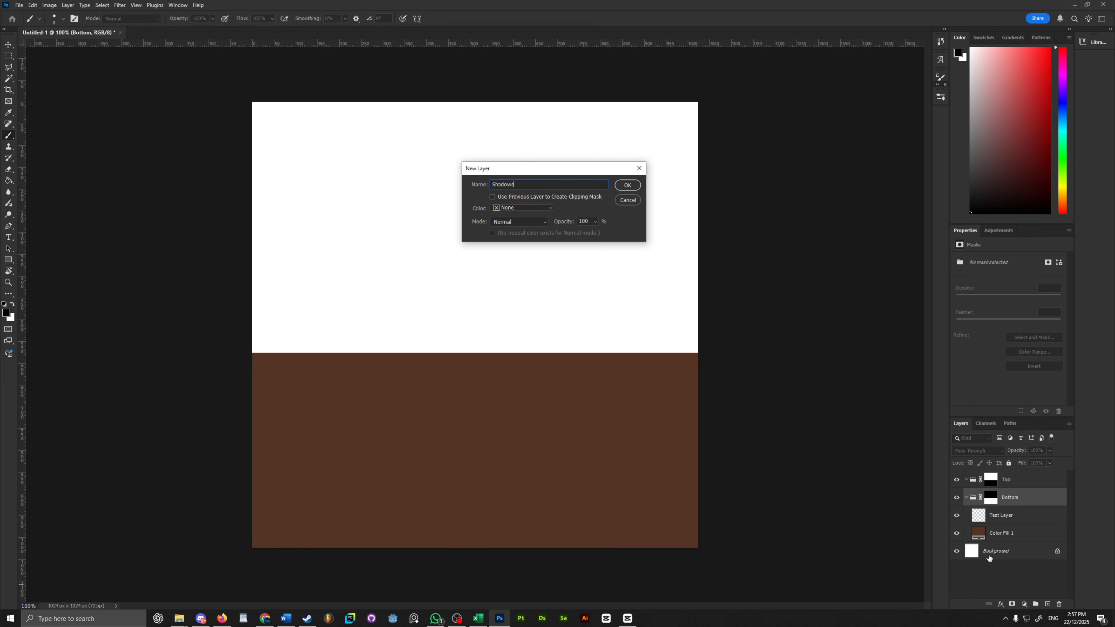
click(626, 185)
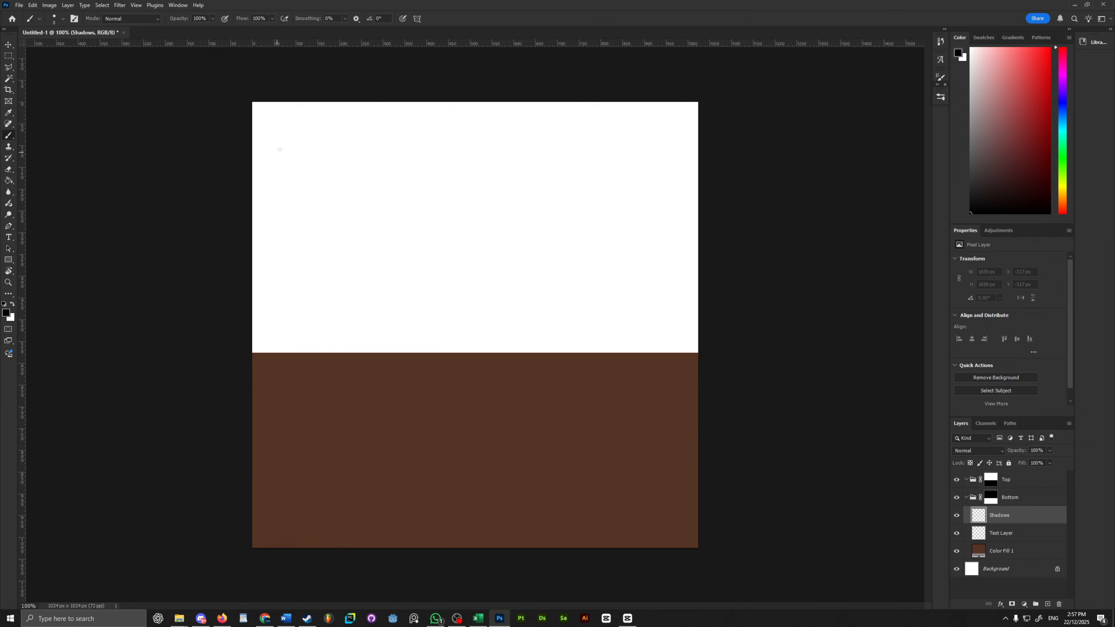
click(32, 5)
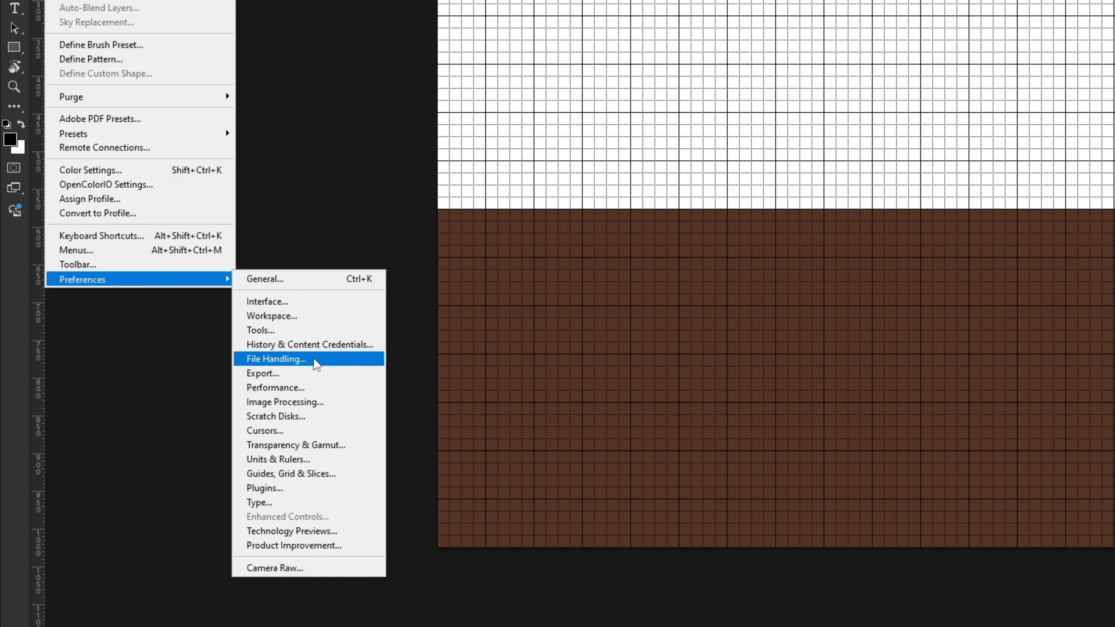
click(290, 474)
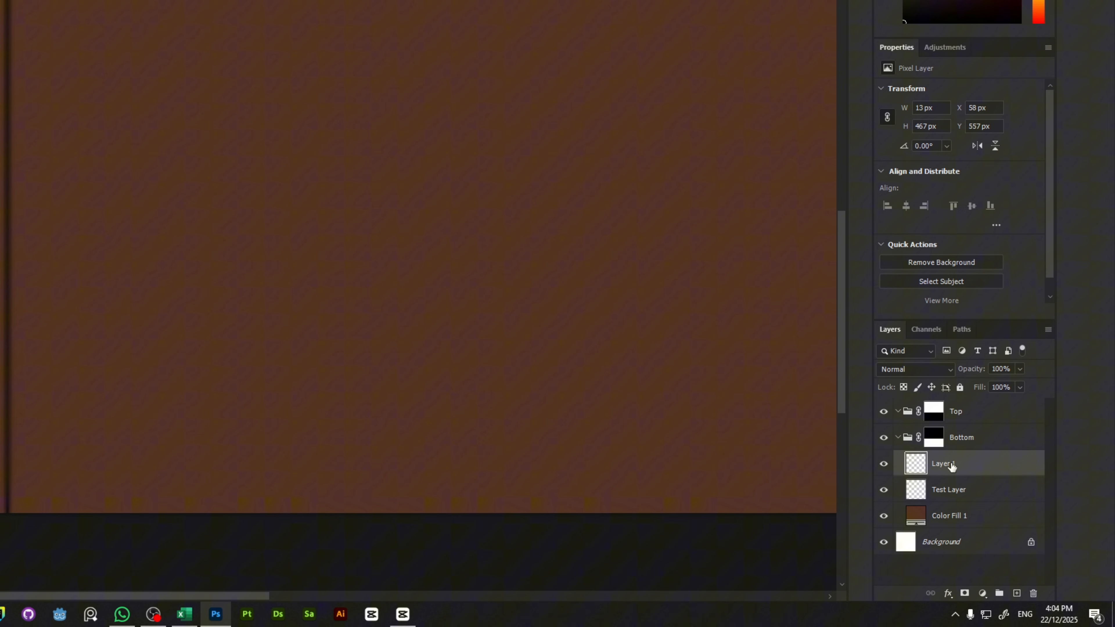
Rename the Highlights layer, check the grooves by toggling Shadows visibility, and lower the Highlights opacity
double_click(942, 462)
text(Shadows)
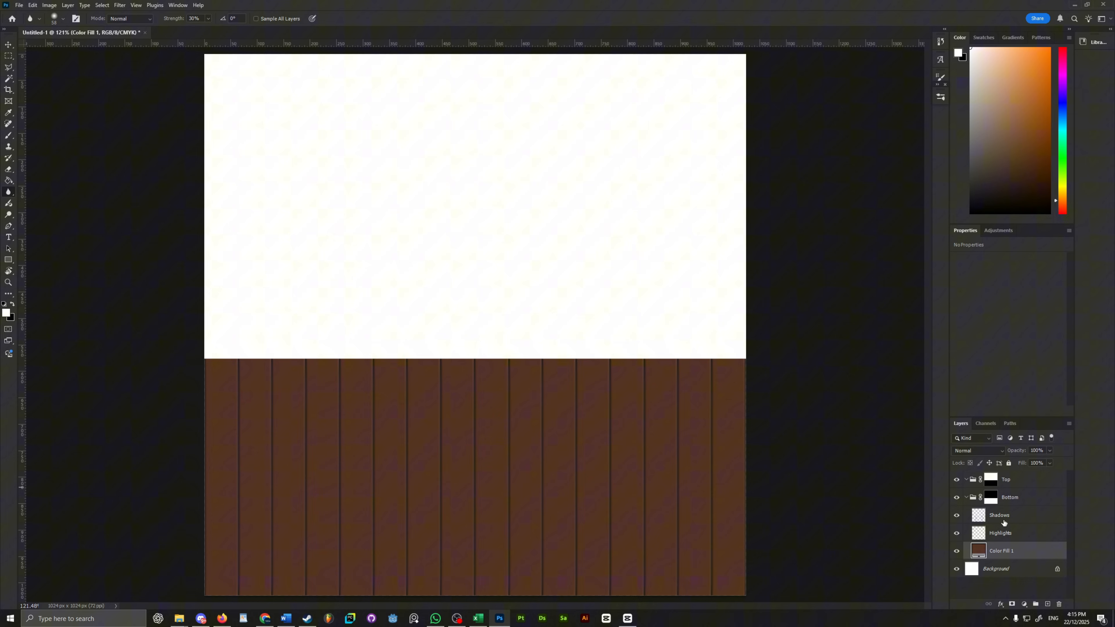
click(1000, 532)
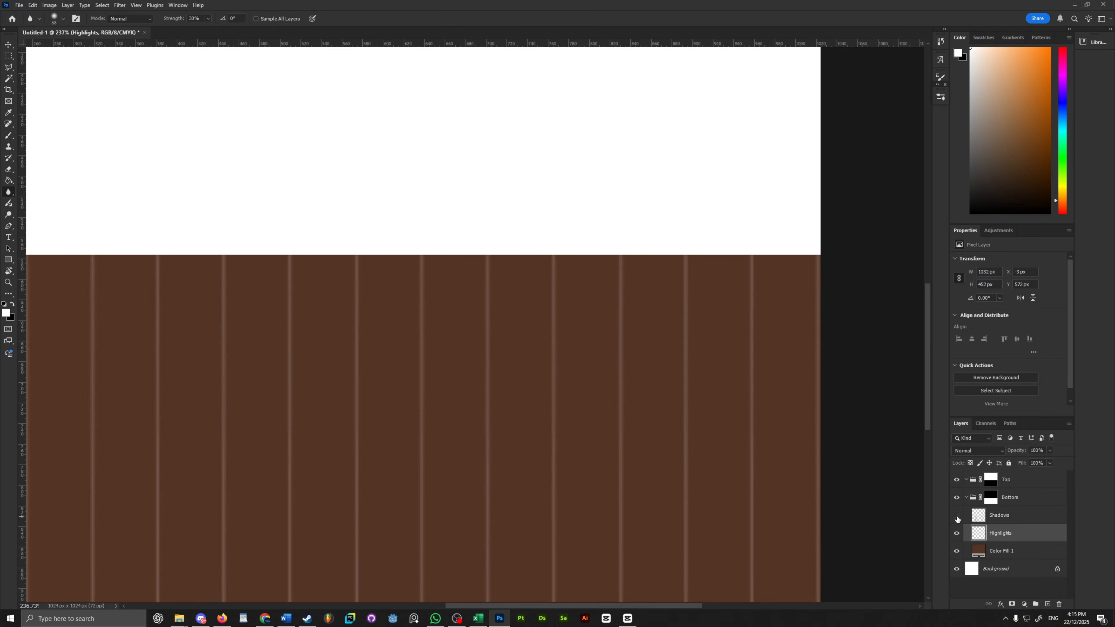
click(956, 515)
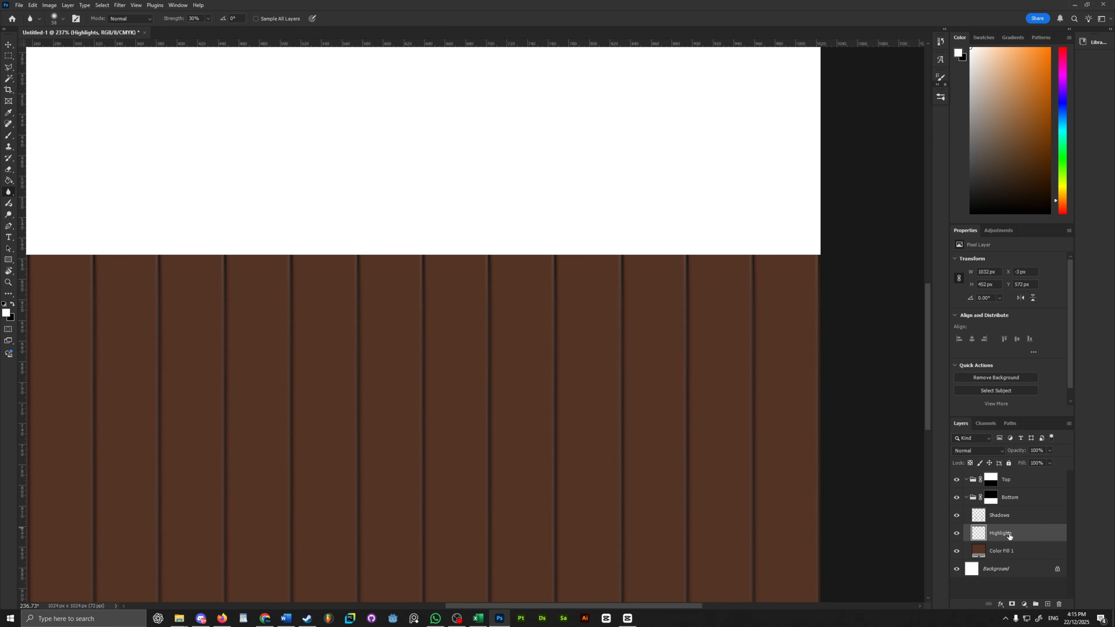
triple_click(1036, 450)
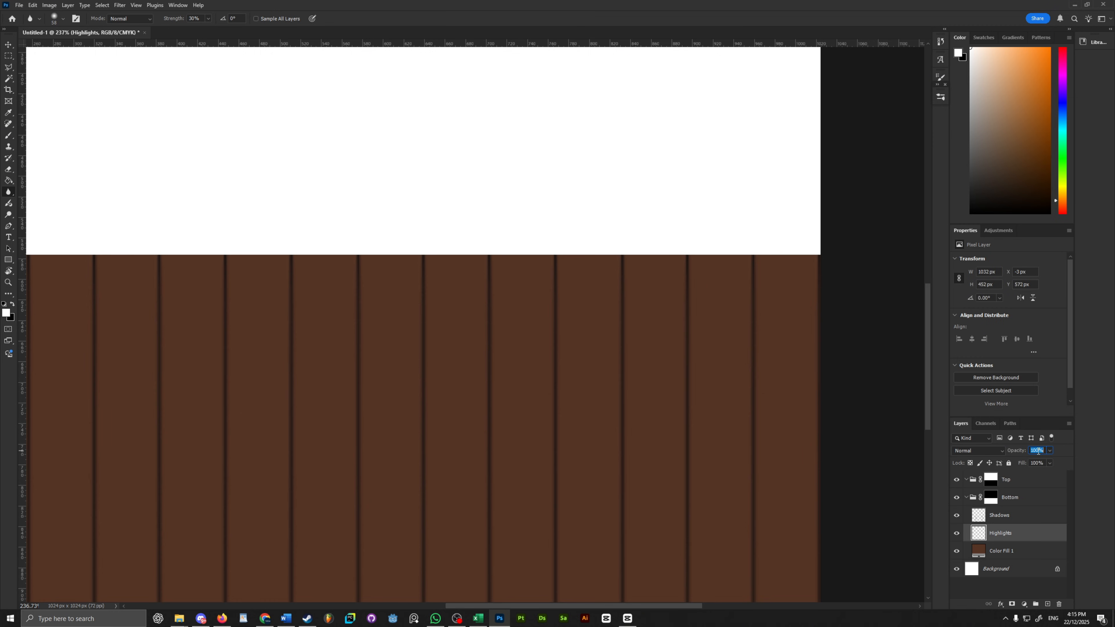
double_click(979, 551)
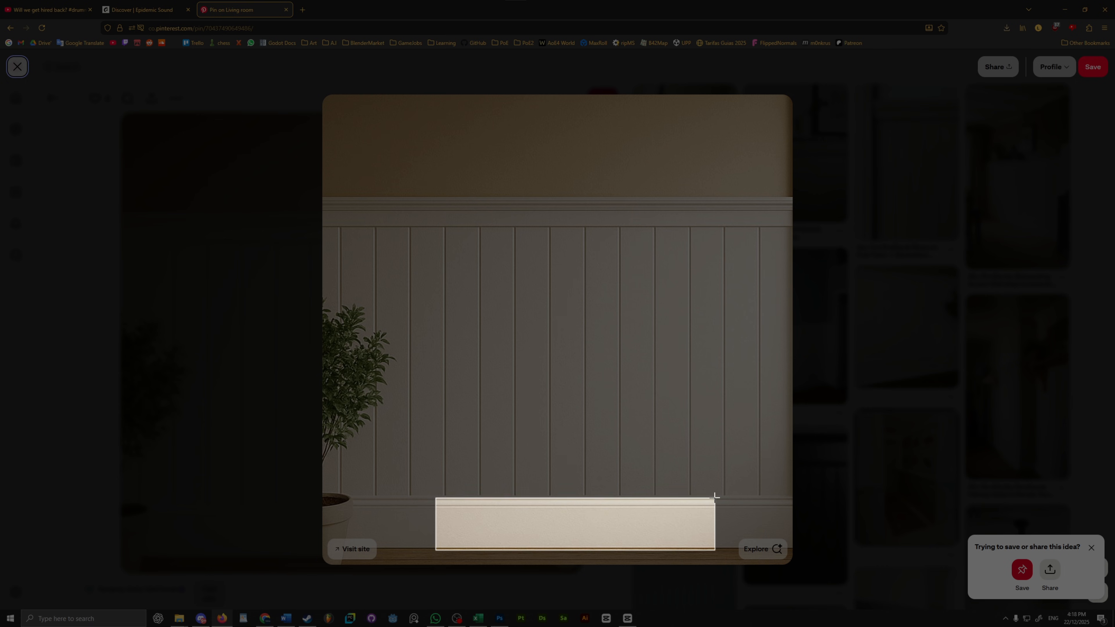
Clip the skirting board strip from the white panelled-wall reference photo
click(500, 618)
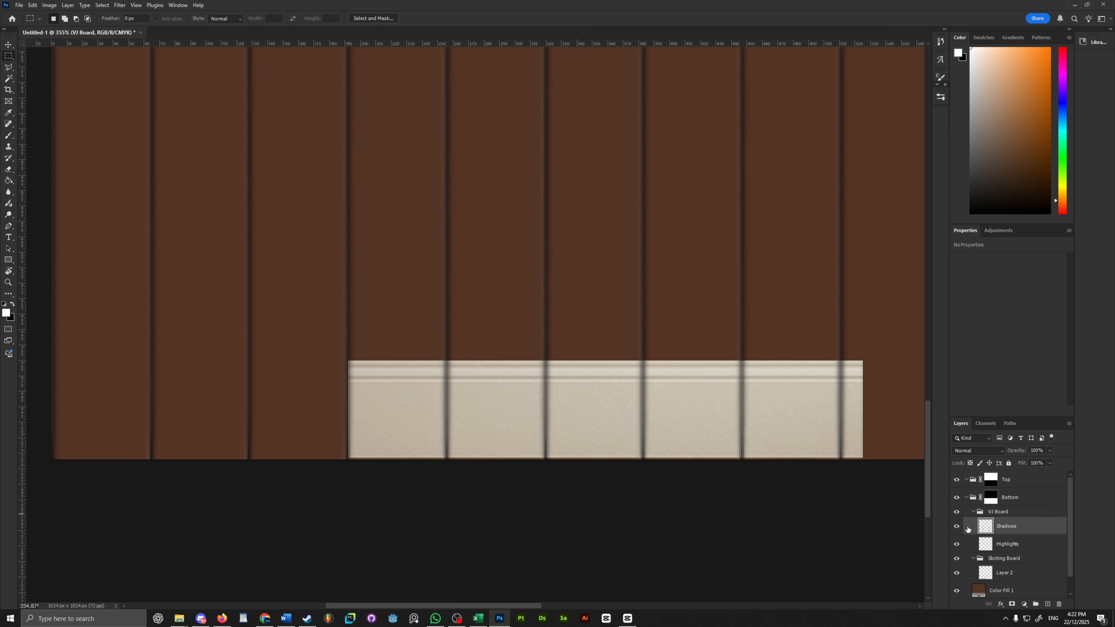
Build Highlight and Shadow strips for the skirting board, erasing and selecting along the board with the marquee
click(1007, 526)
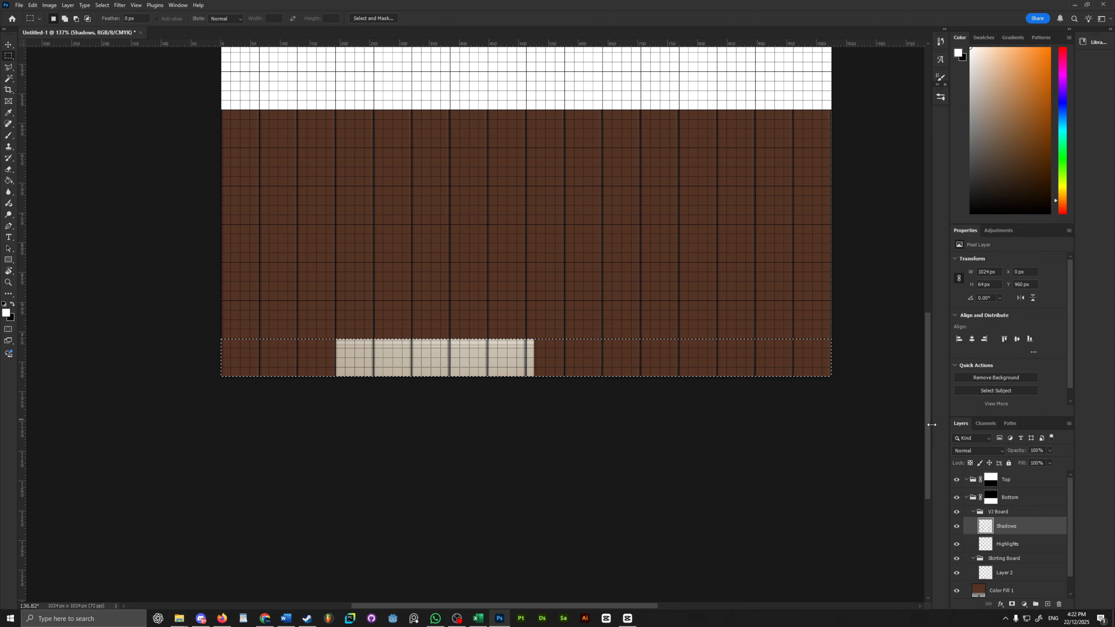
click(1006, 544)
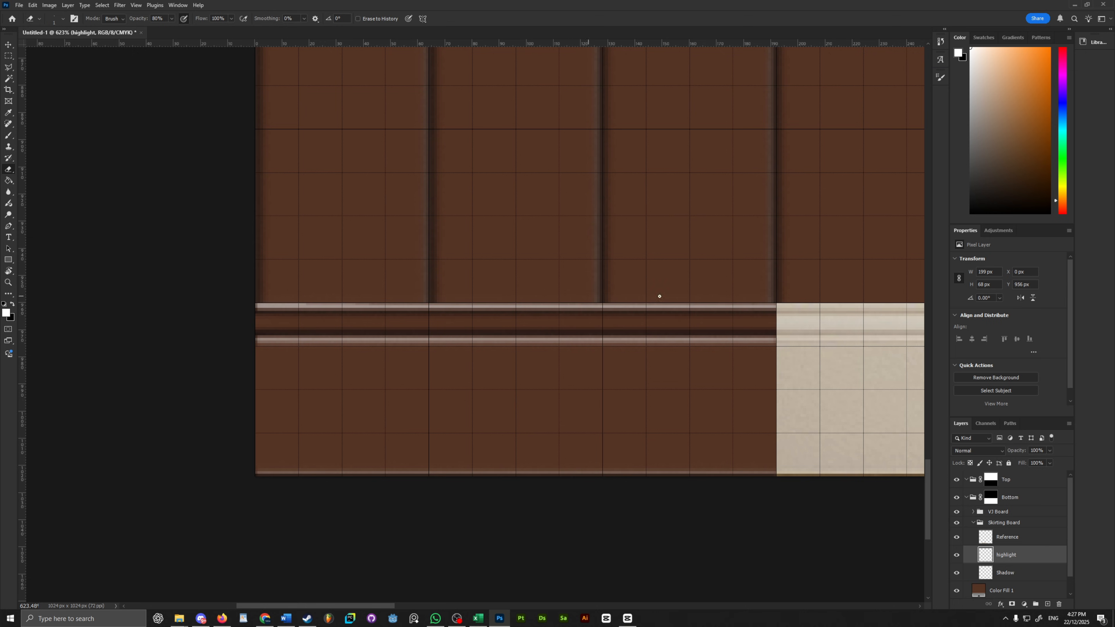
click(1004, 573)
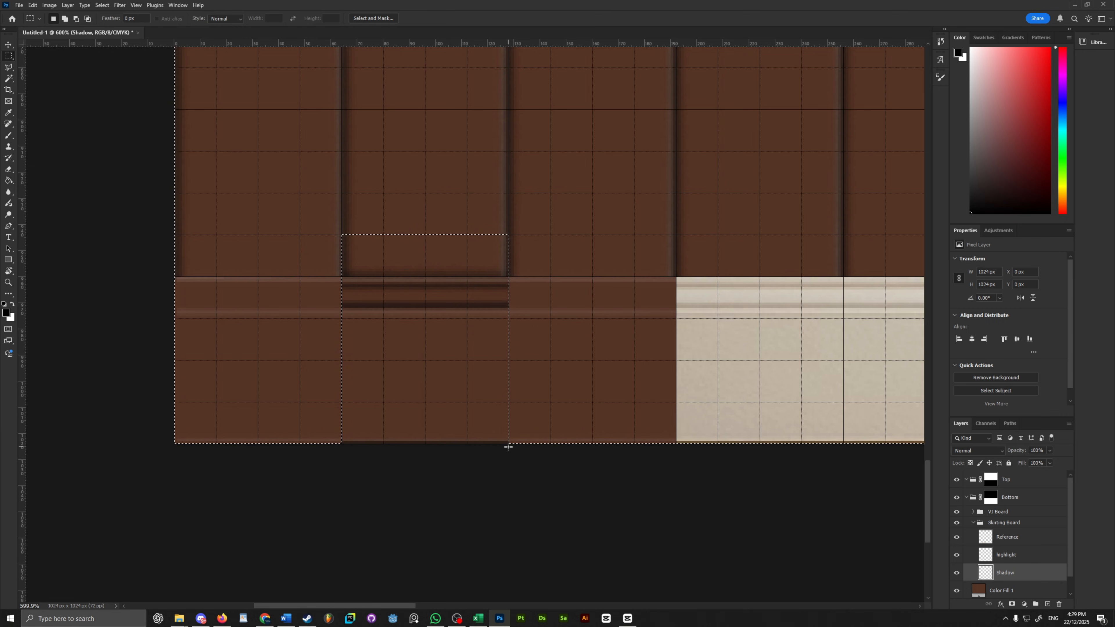
click(1006, 554)
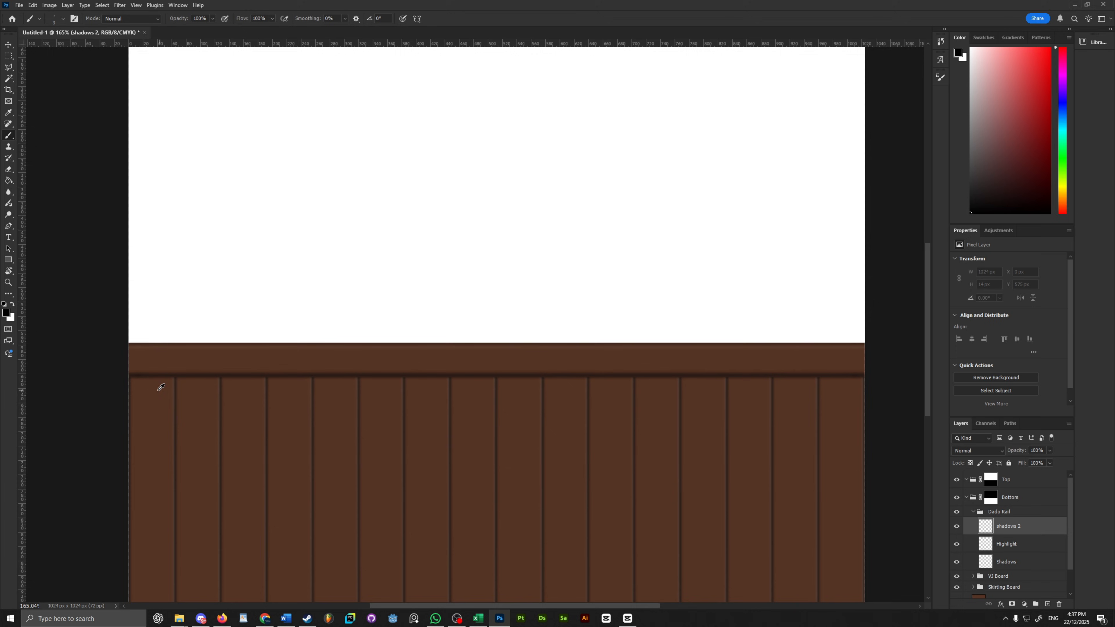
Paint a shadow stroke for the dado rail along the top of the panels
click(9, 180)
text(wood gra)
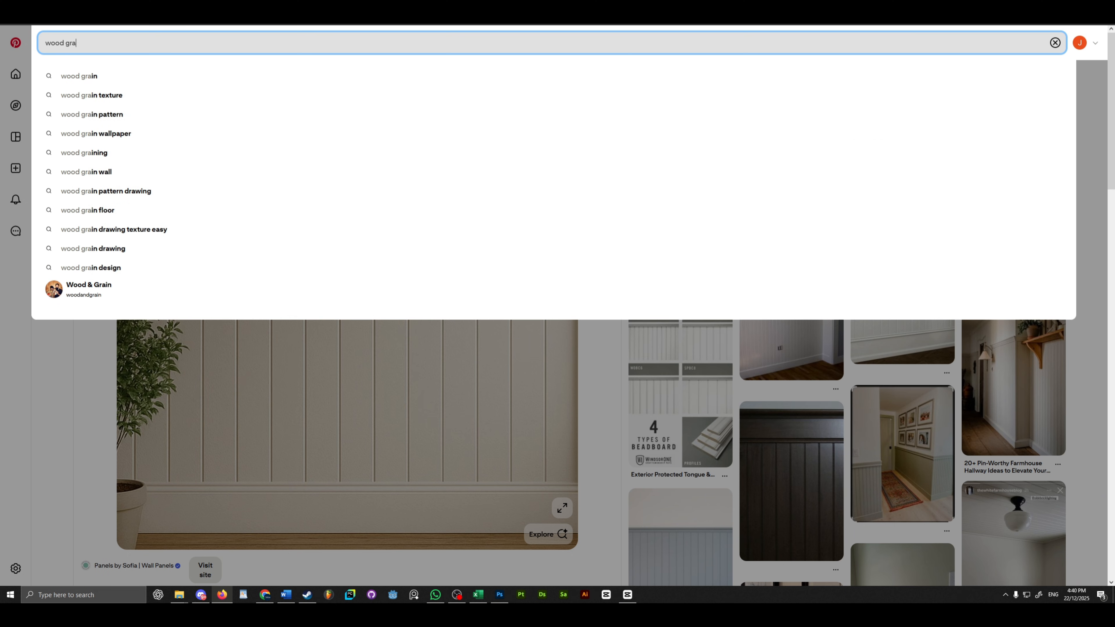
Search Pinterest for 'wood grain' reference images
key(Return)
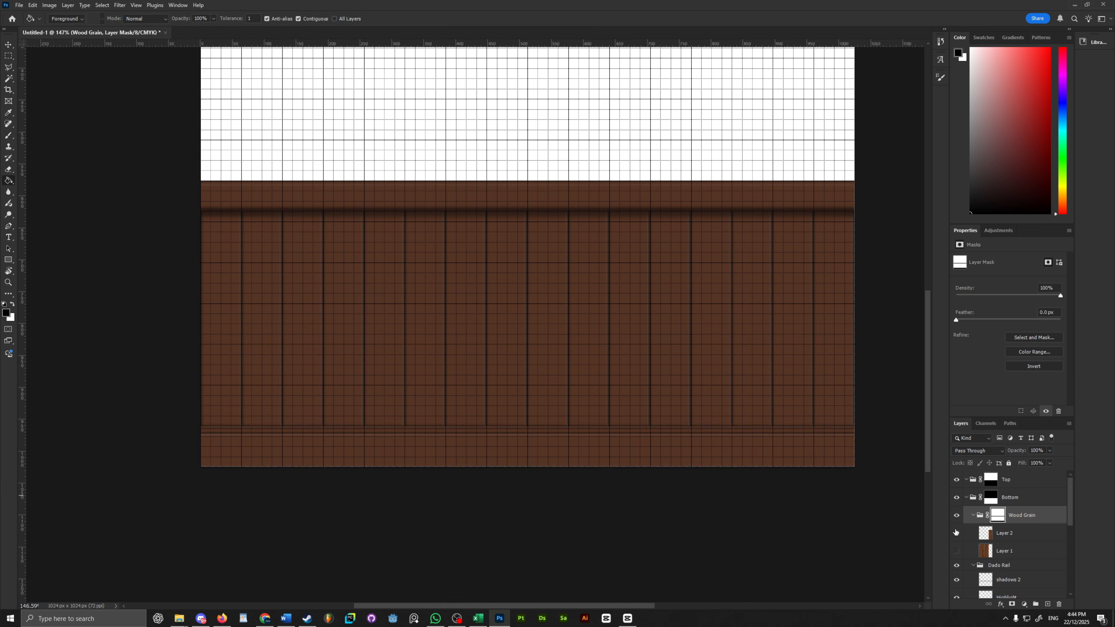
Delete and rebuild the Wood Grain group's mask so the grain clips to the panels and rails
right_click(999, 514)
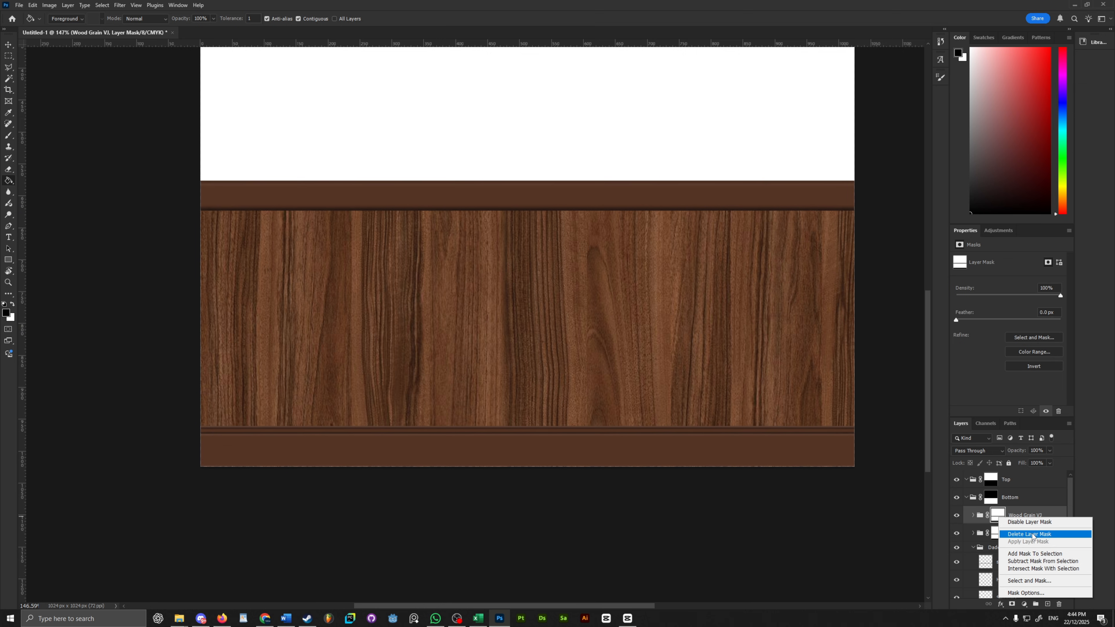
click(1030, 533)
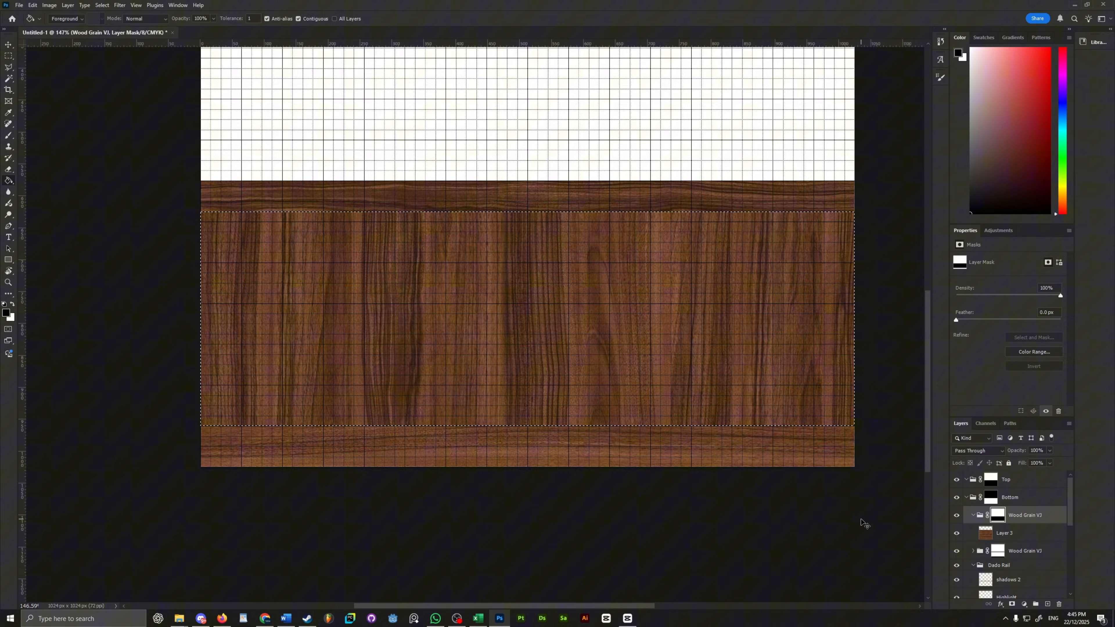
click(1004, 533)
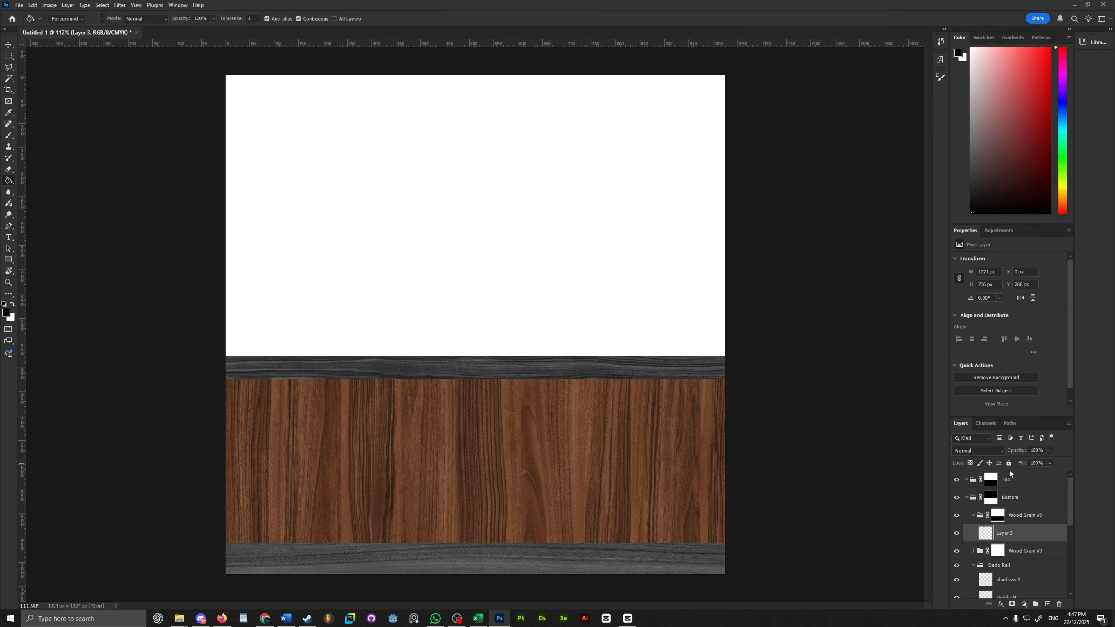
click(1005, 568)
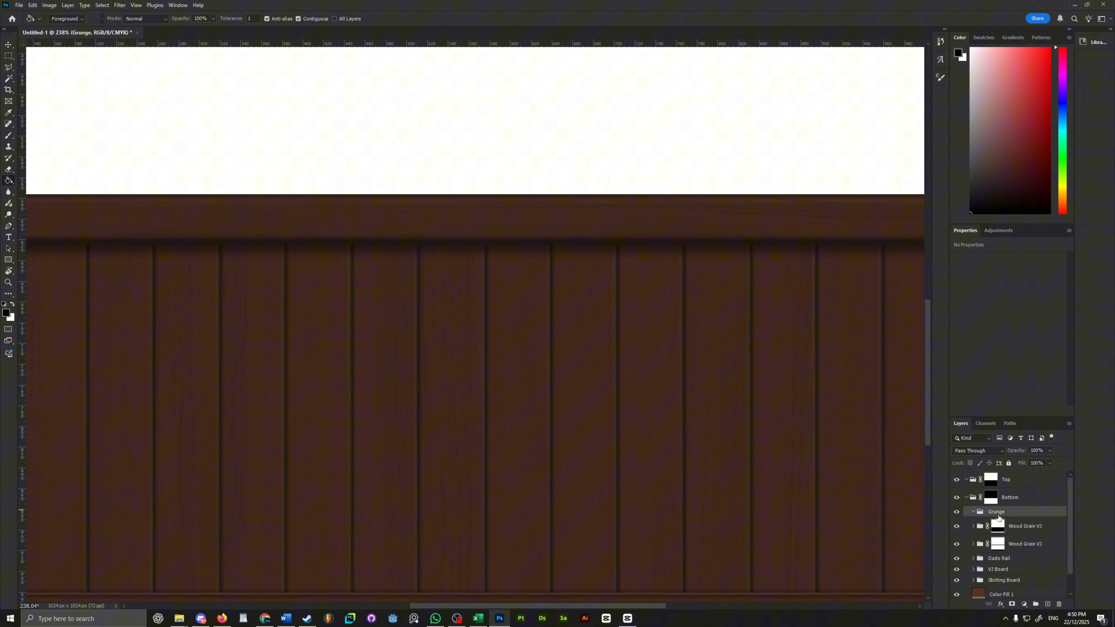
Enable the pattern tiling preview, paint white grunge strokes, and set Layer 6 opacity to 20%
click(135, 6)
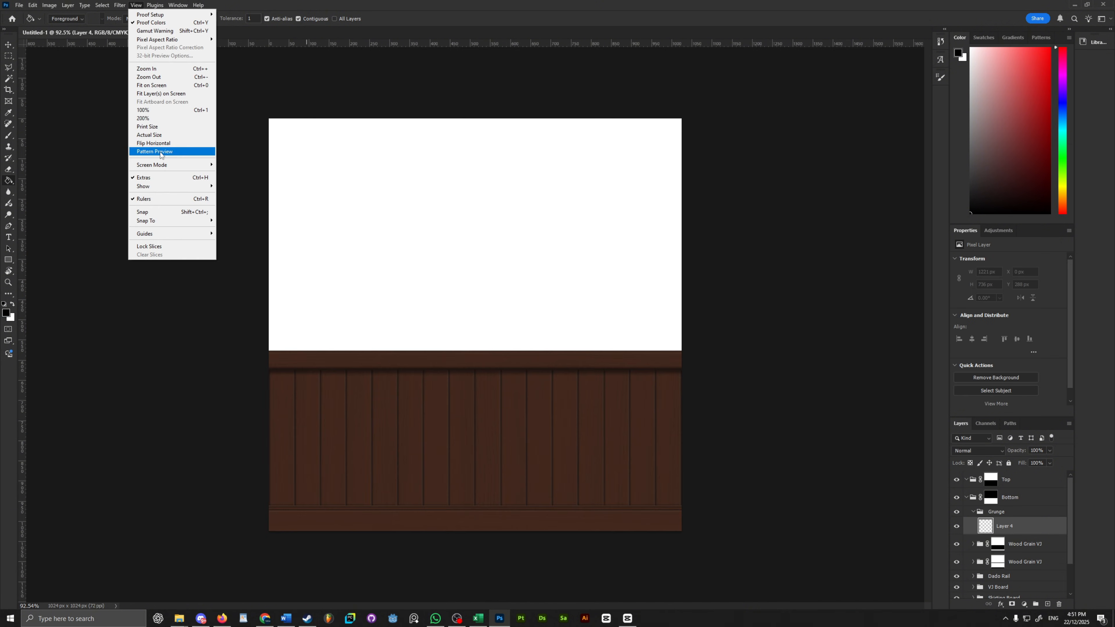
click(153, 151)
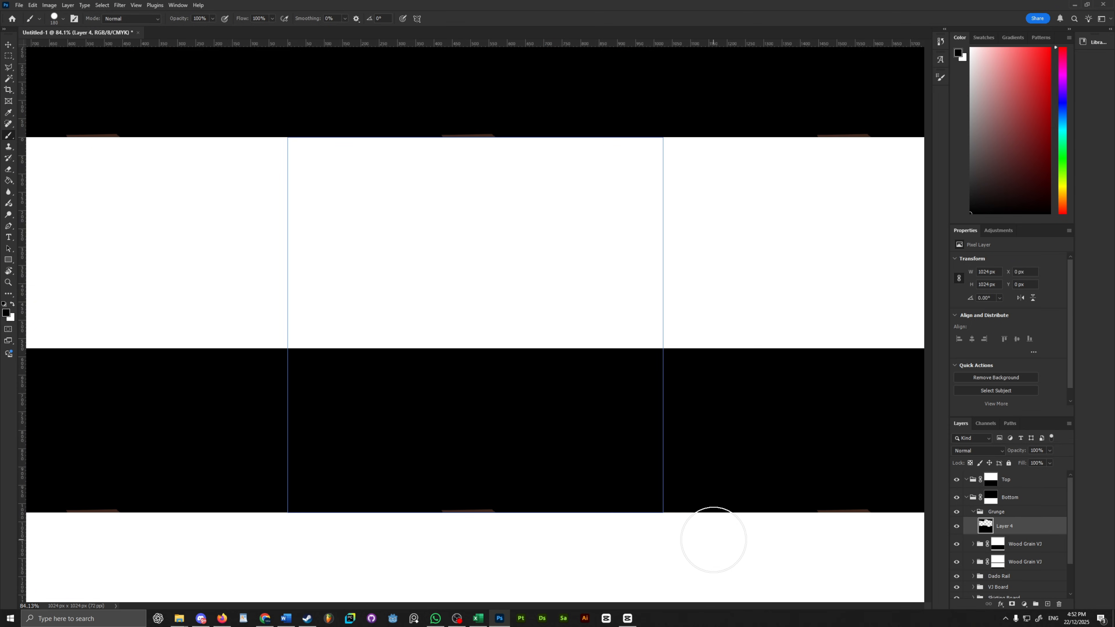
click(940, 76)
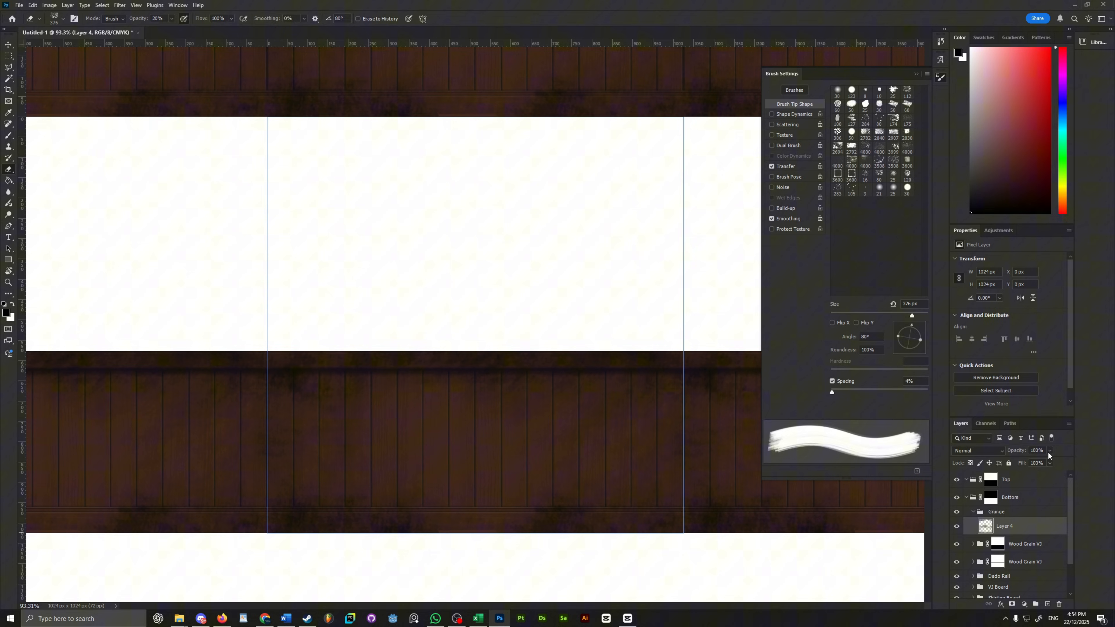
triple_click(1036, 450)
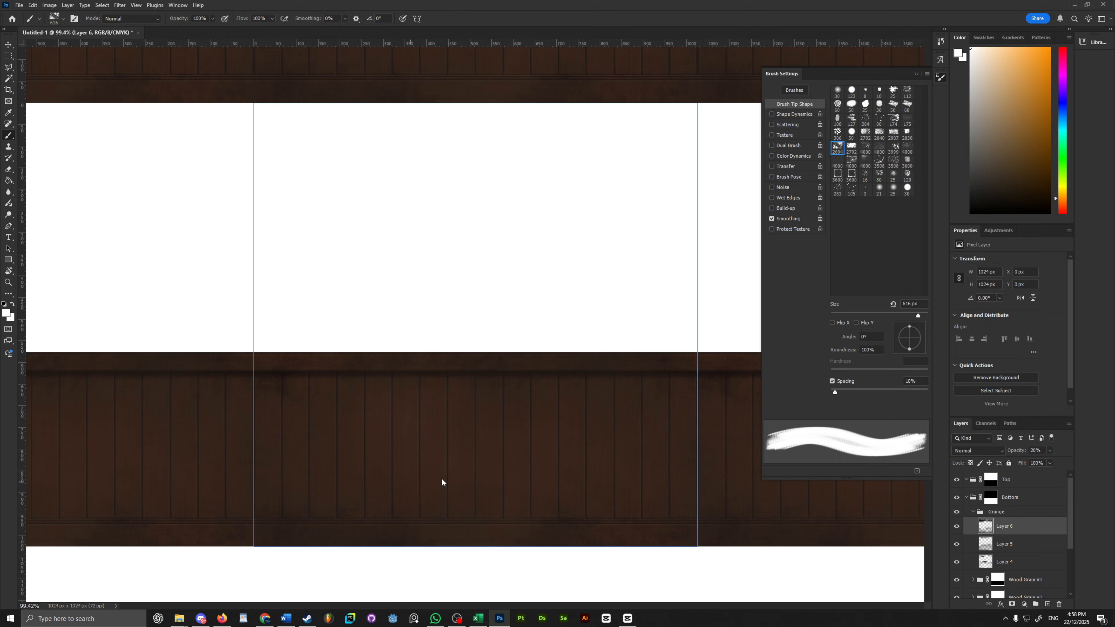
Blend grunge 23.jpg with Multiply and add Layer 7 for the red brushed patches
click(978, 450)
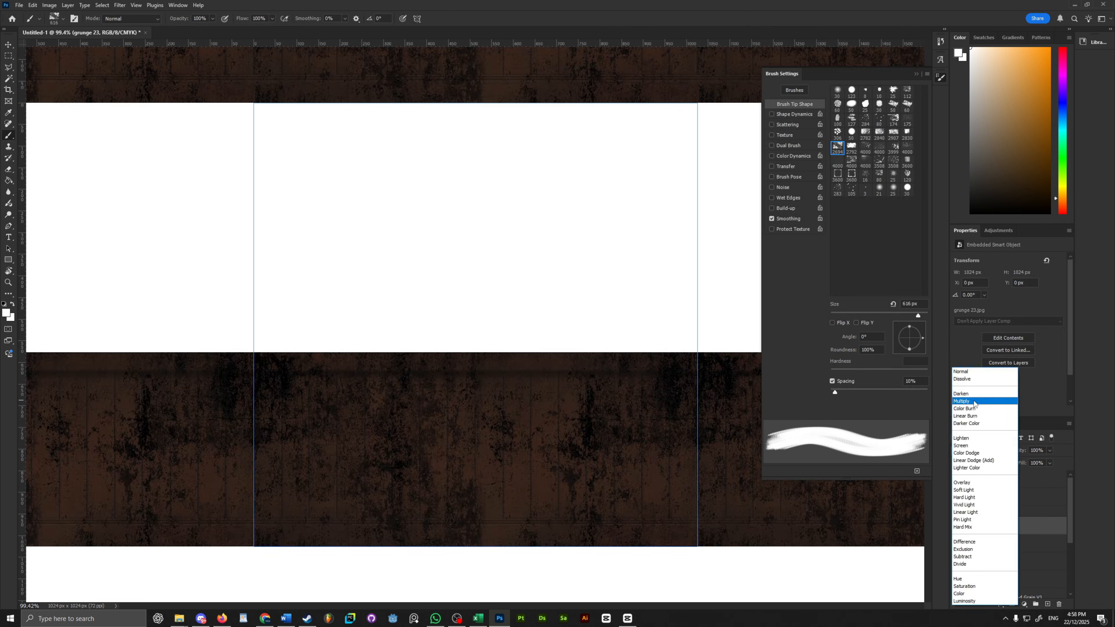
click(961, 401)
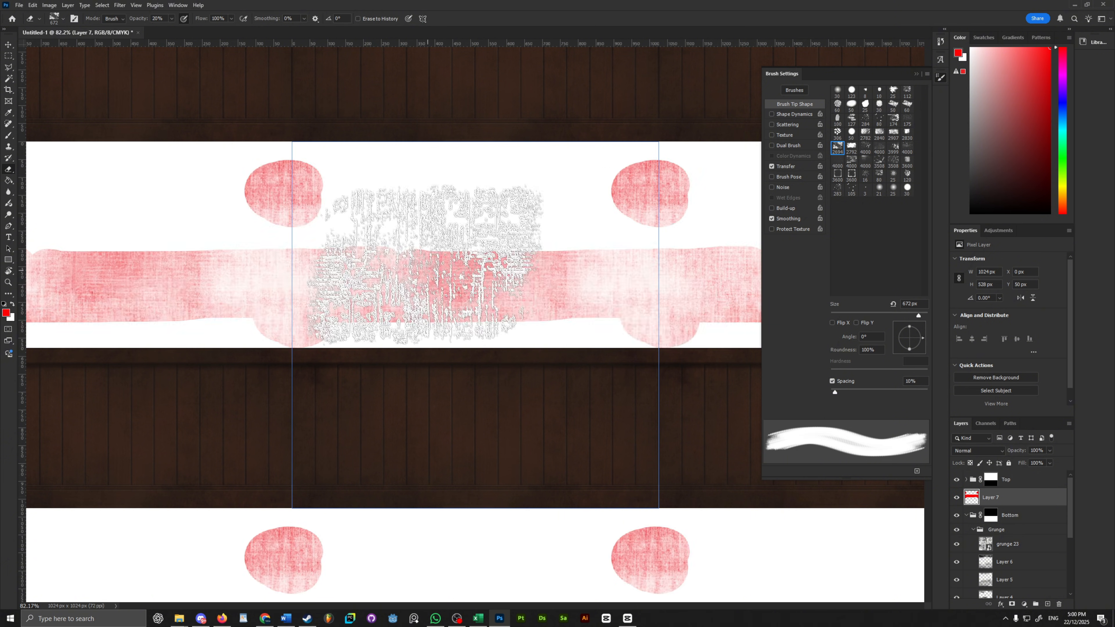
click(1025, 605)
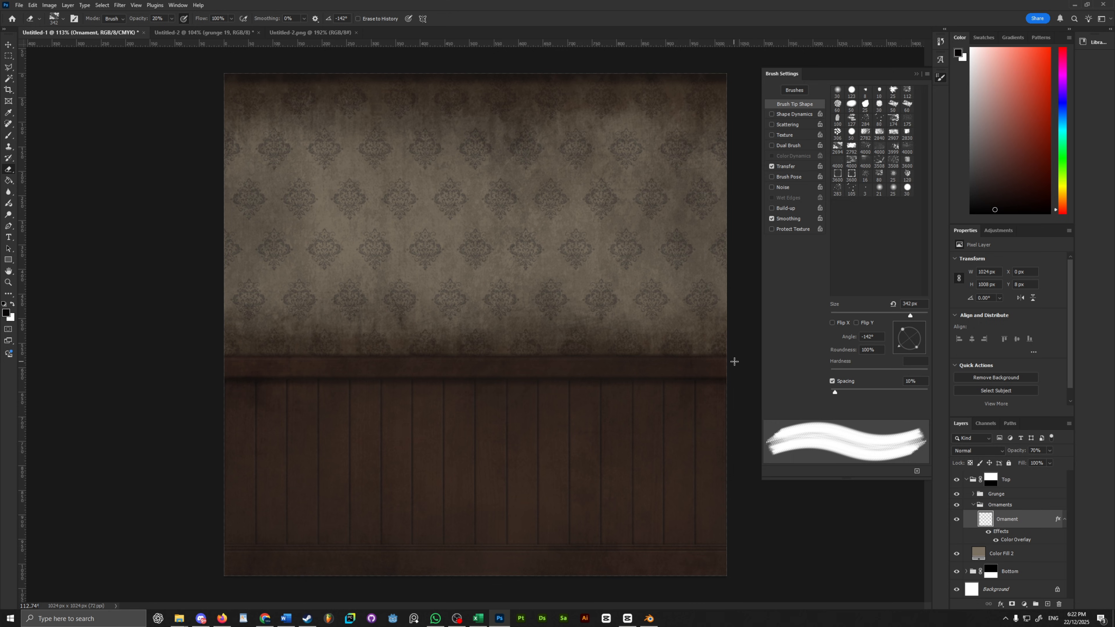
Switch to the rectangular marquee and load Ornament_Alpha_34.png from File Explorer as a second document
click(9, 55)
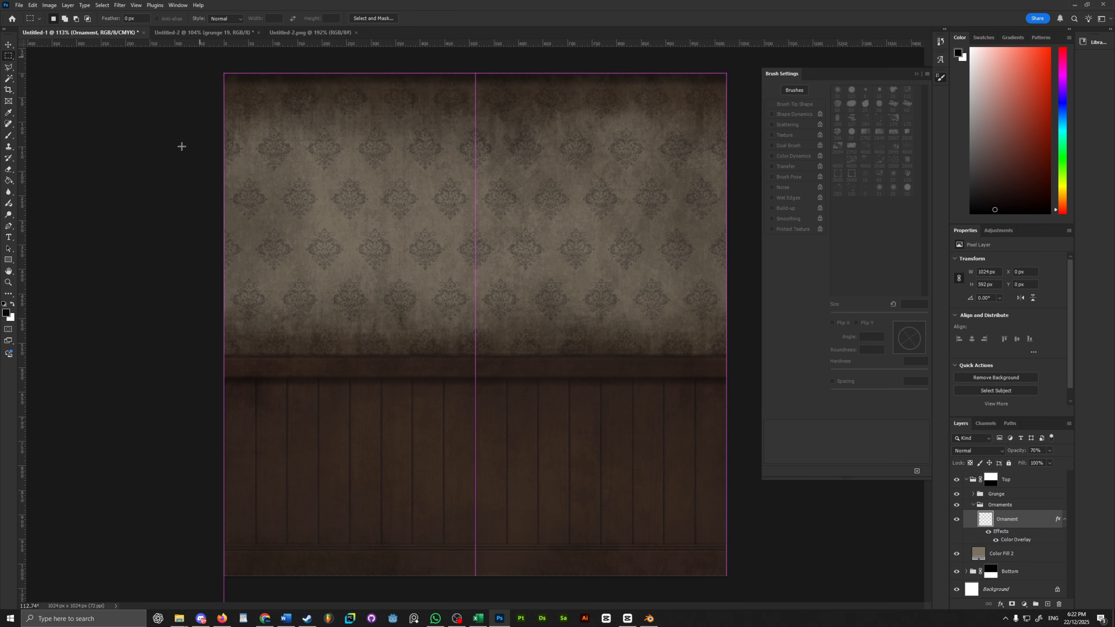
click(957, 519)
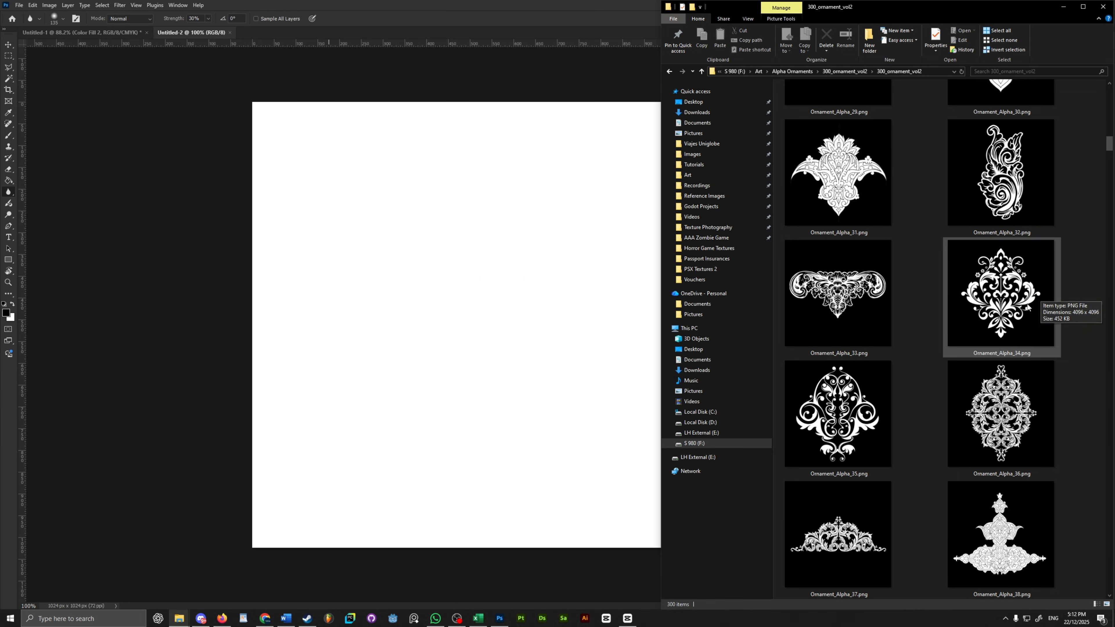
double_click(1000, 294)
text(Orna)
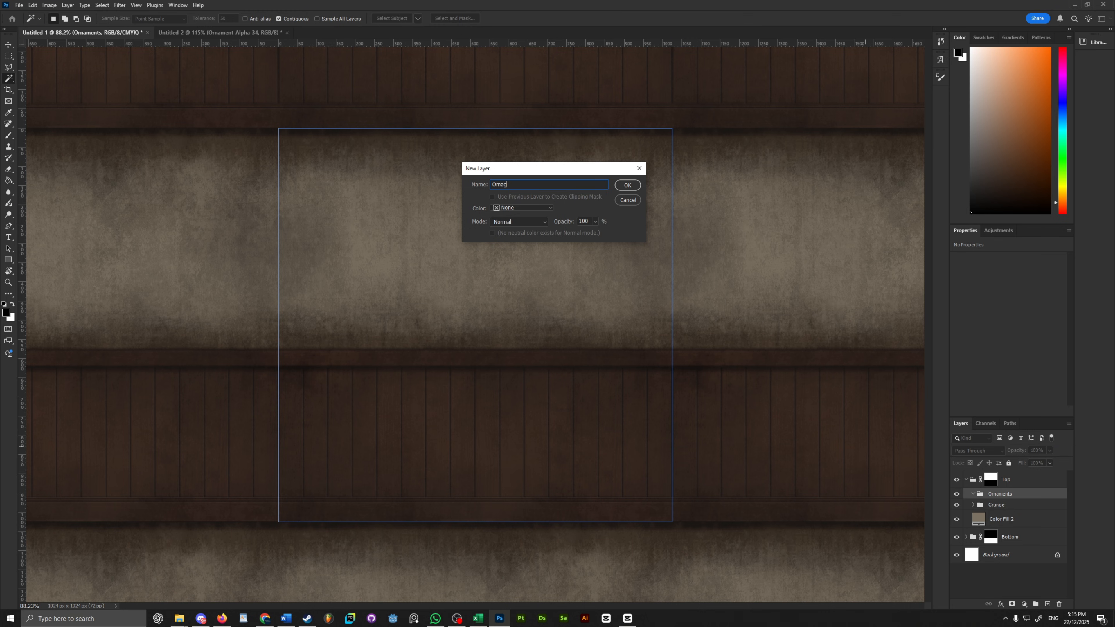
Create the Ornament layer, fill it with a brick-pattern damask ornament, and tint it gold with a Color Overlay
click(626, 185)
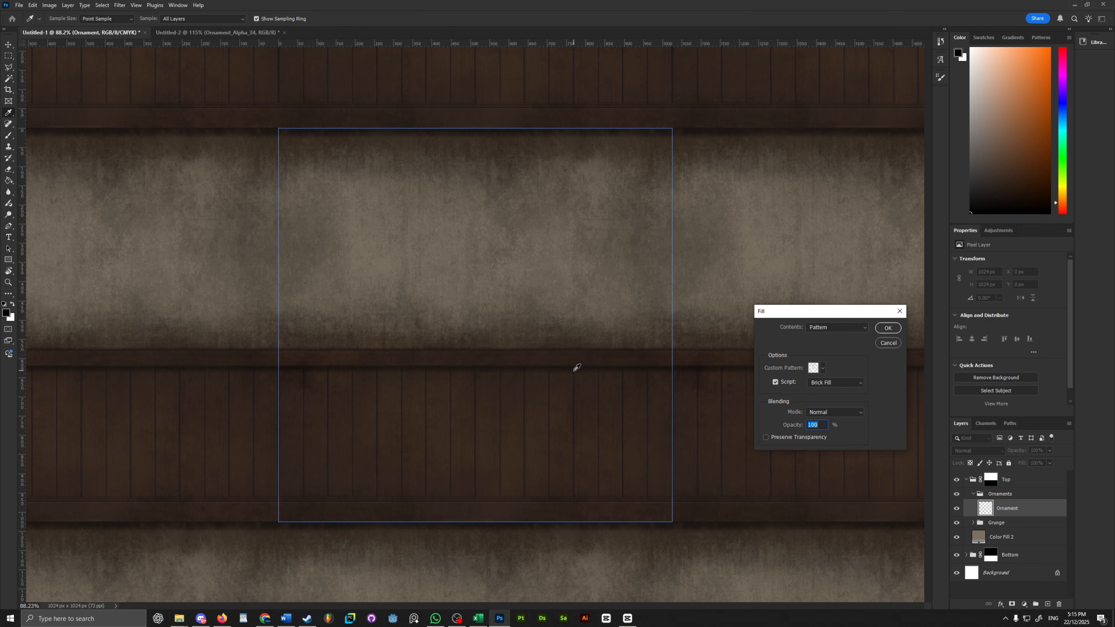
click(823, 368)
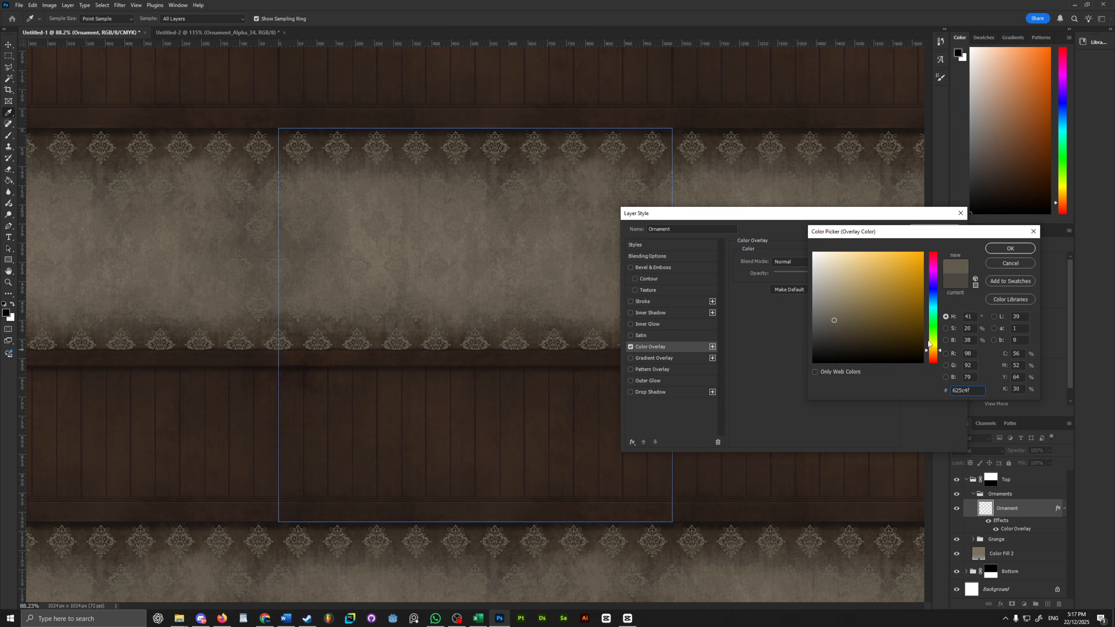
click(1009, 248)
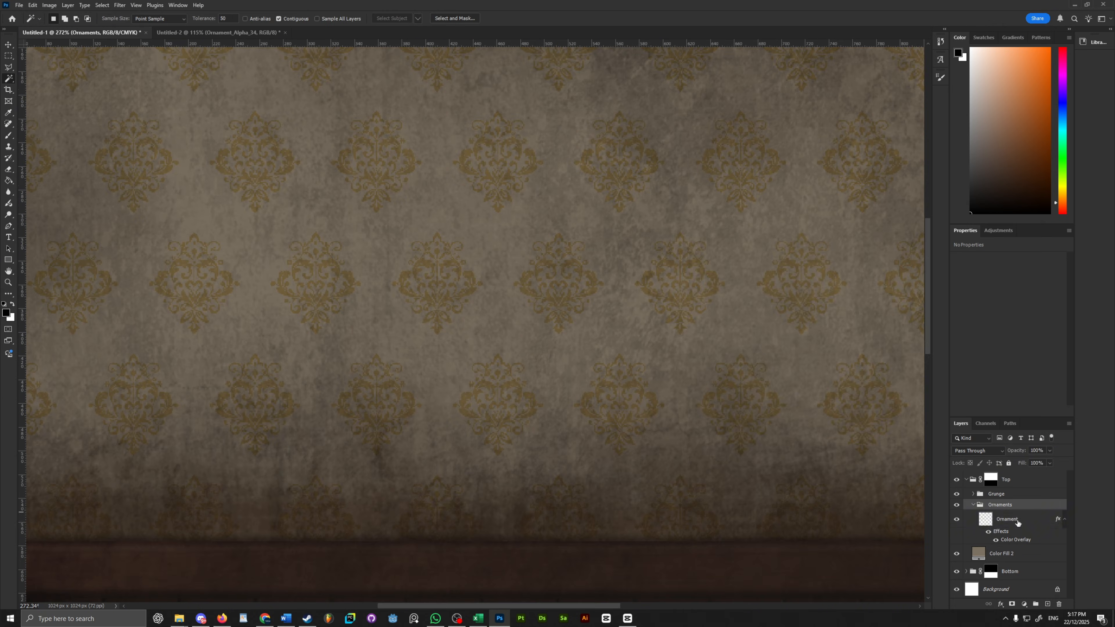
Darken the Color Overlay tone and blend the Ornament layer at 70% opacity
click(1007, 519)
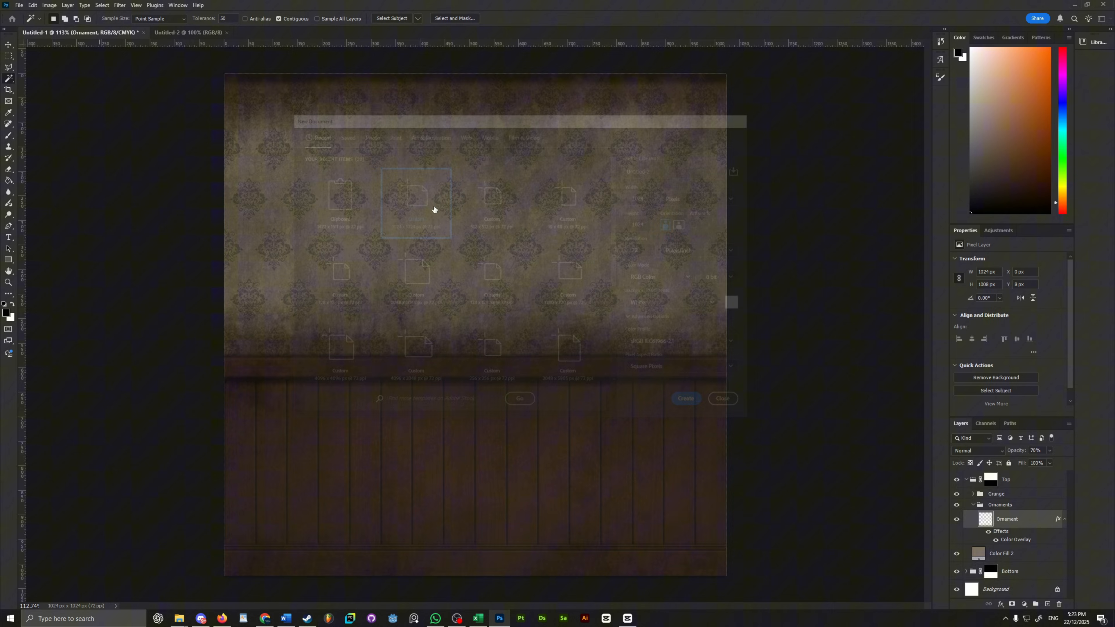
Create a 1024 preset document, place IMG_6284, and straighten the diamond tile grid with Perspective Warp
click(684, 398)
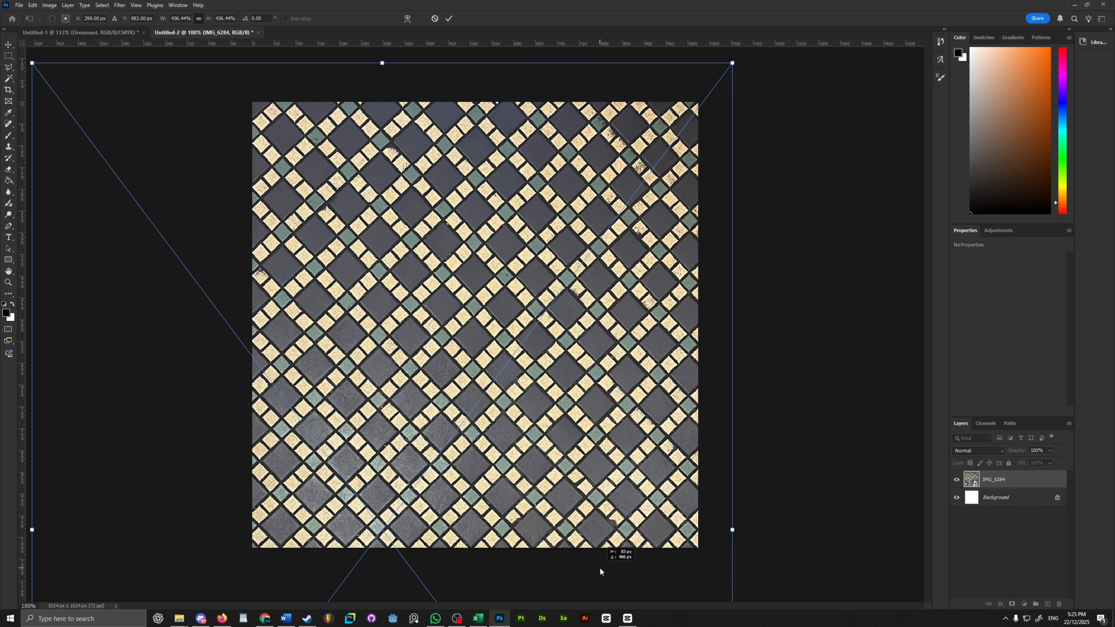
click(449, 18)
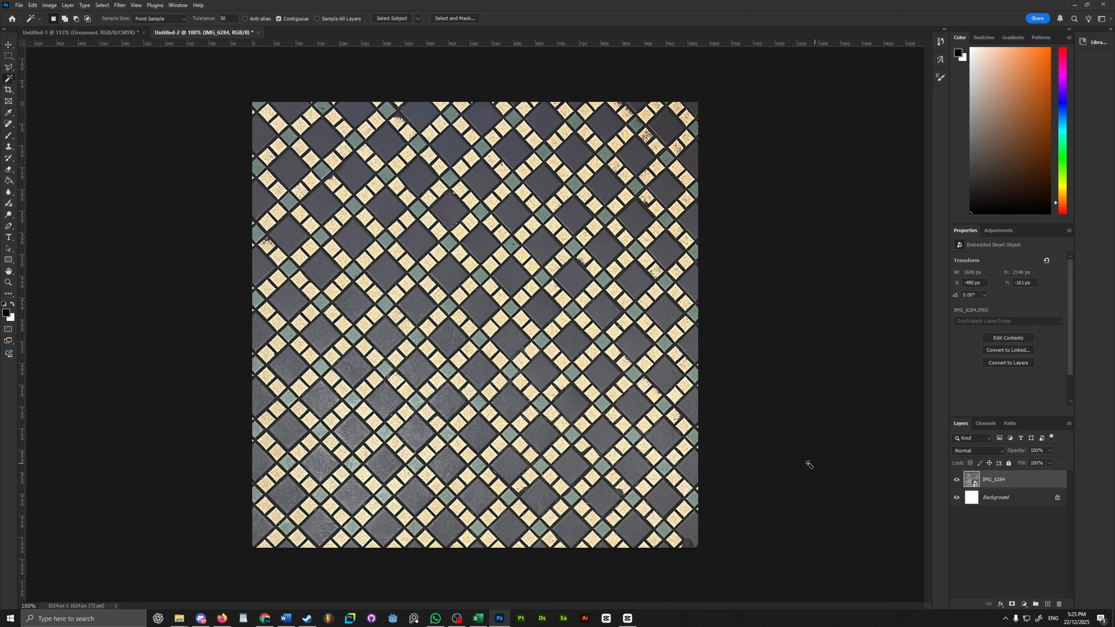
click(33, 5)
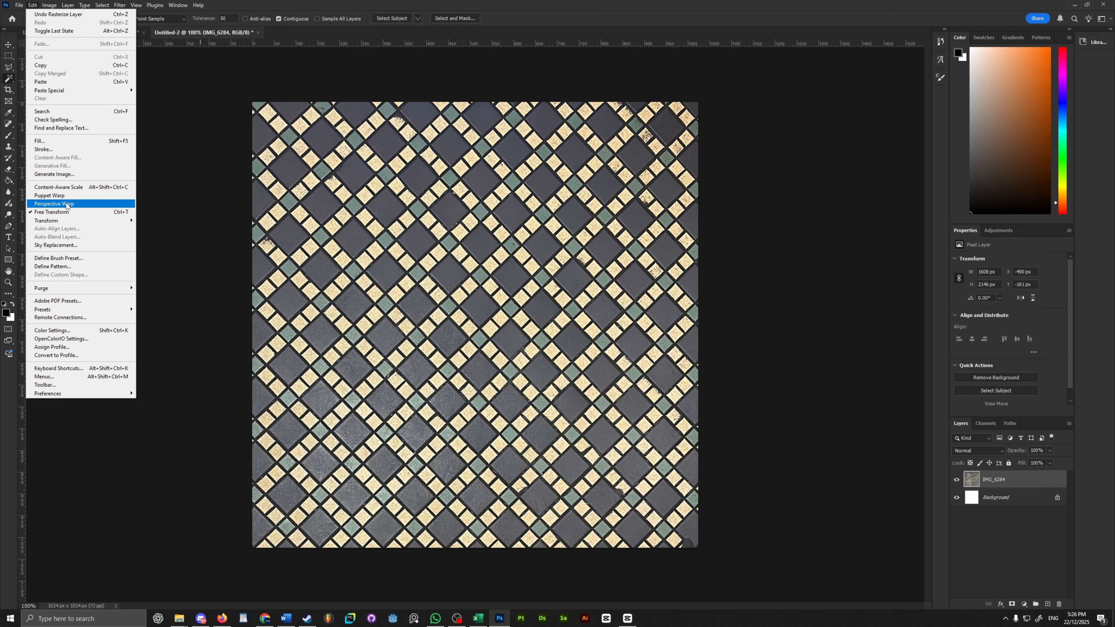
click(53, 203)
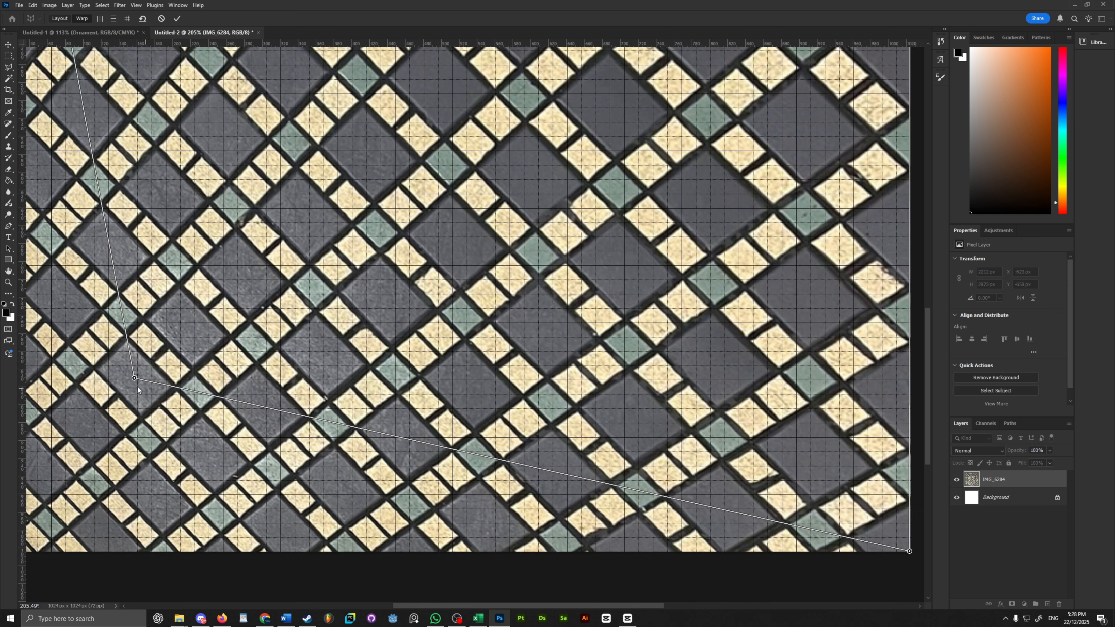
key(ctrl+0)
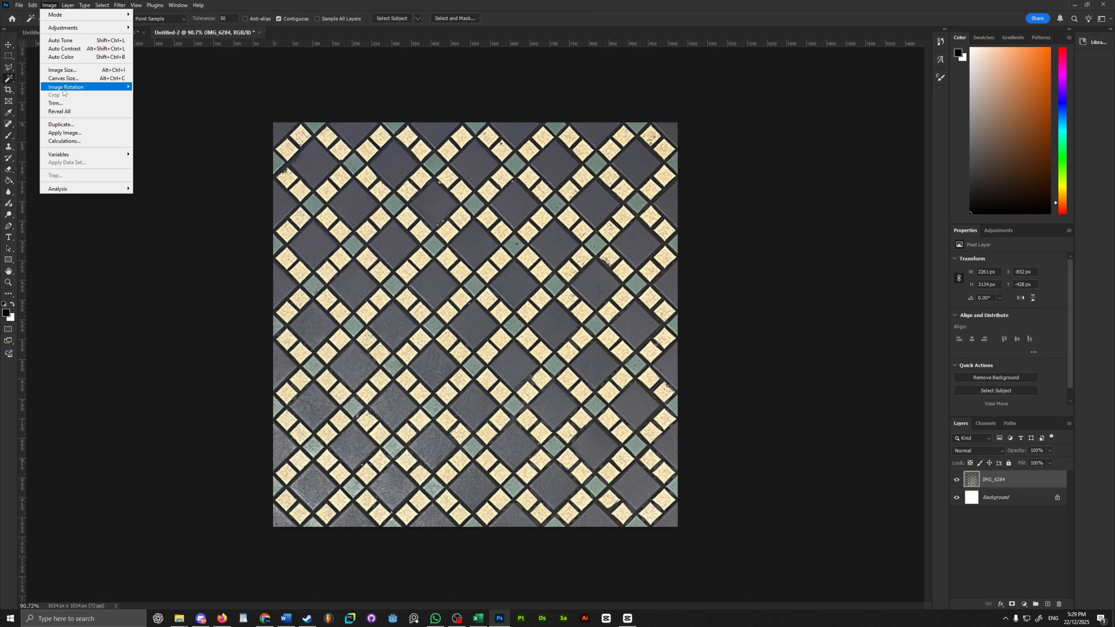
Crop the photo to the canvas and offset it 512 pixels right and down with Wrap Around
click(56, 103)
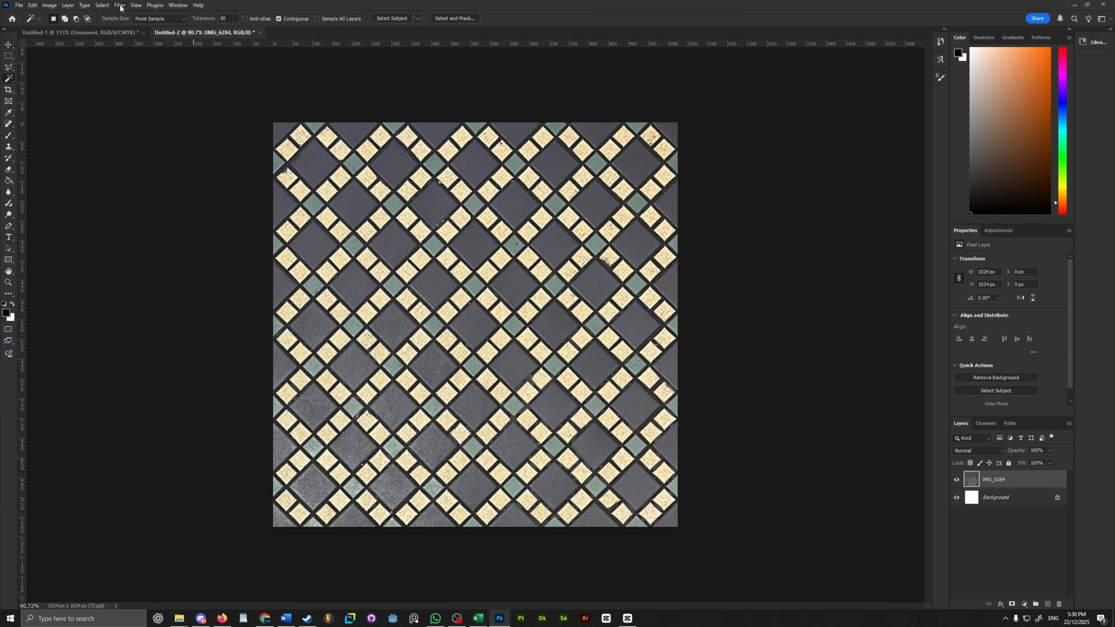
click(119, 5)
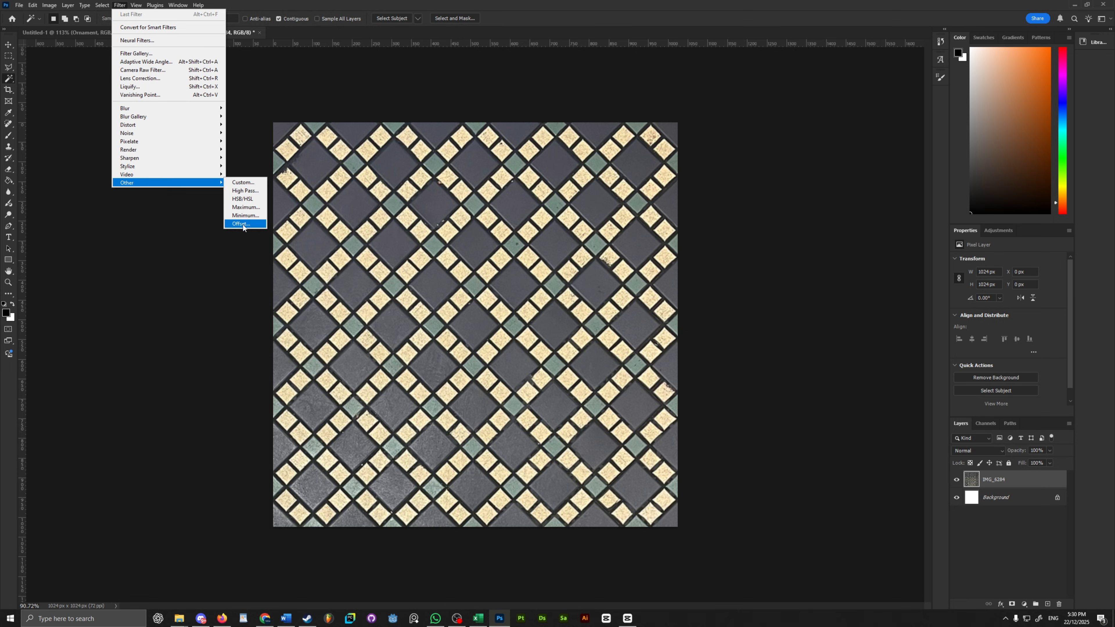
click(240, 223)
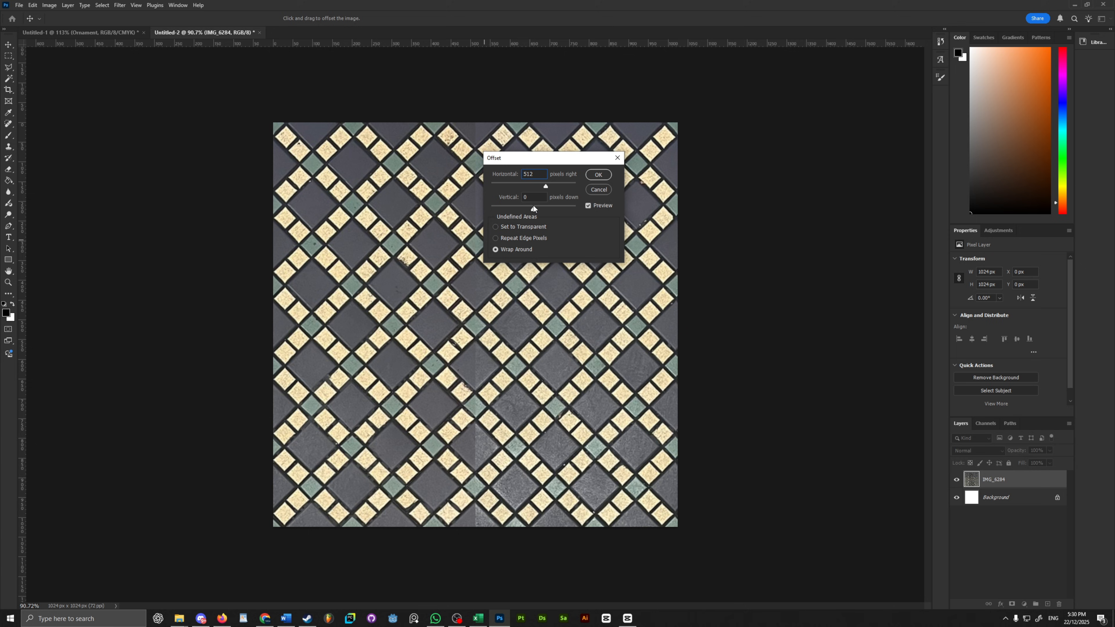
text(512)
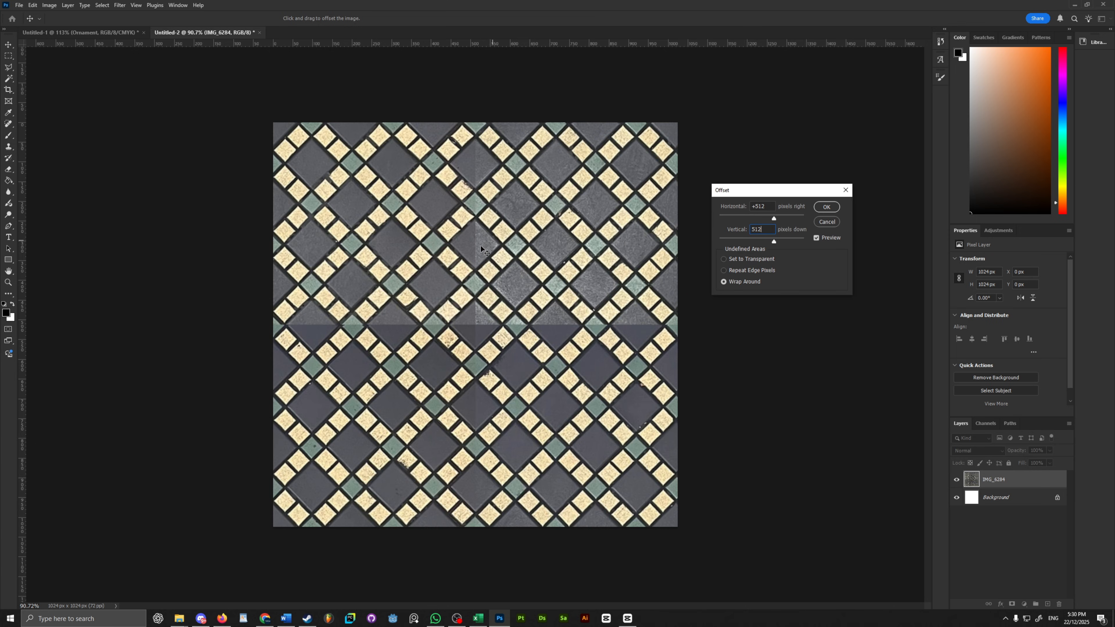
click(827, 206)
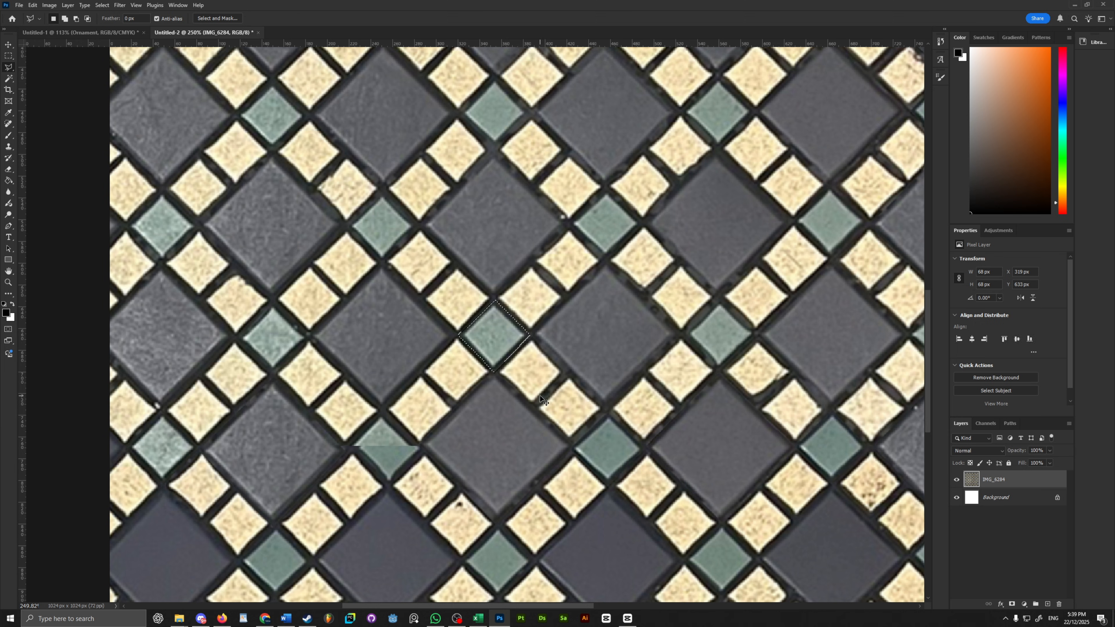
Fit the patched tile texture on screen to check it is seamless
click(136, 5)
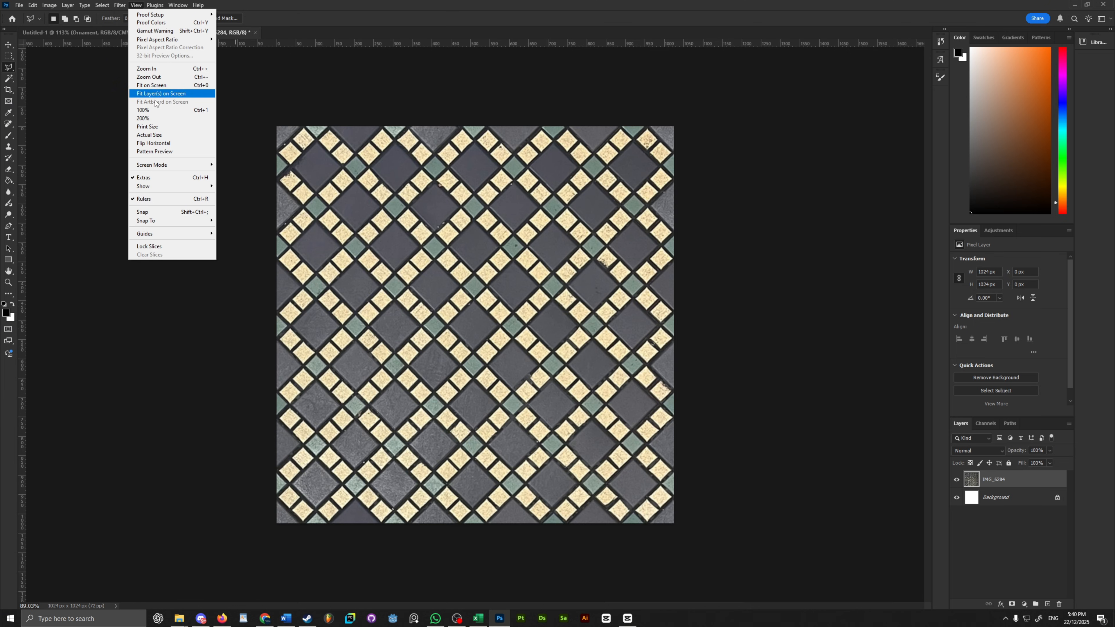
click(161, 93)
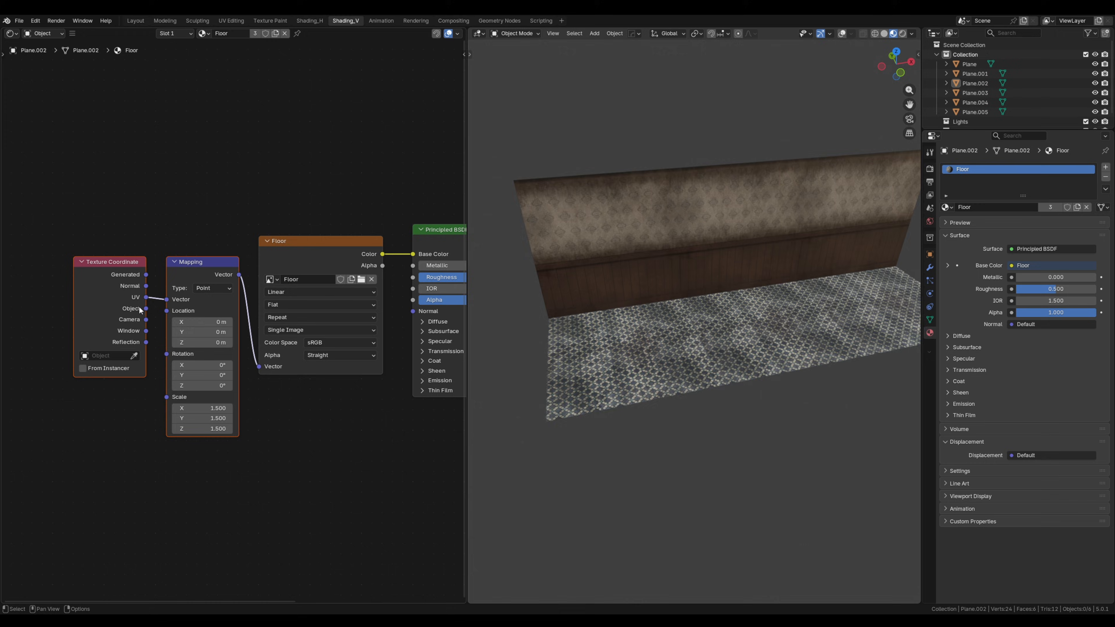
Switch to the Shading workspace to map the Floor tile texture onto the plane at scale 1.5
click(134, 20)
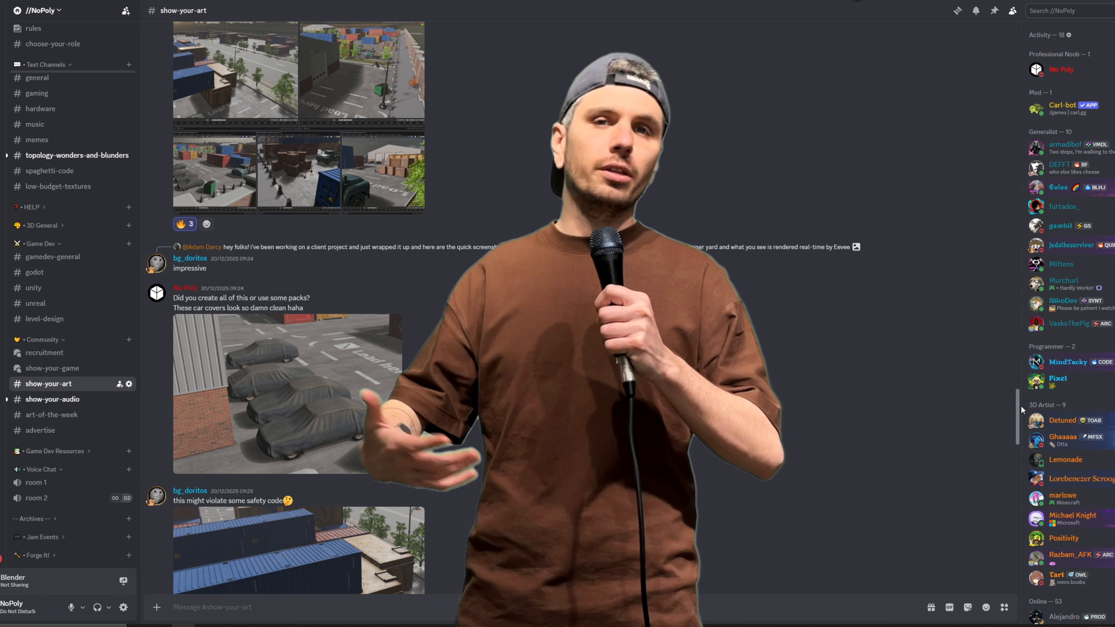
scroll(down, 3)
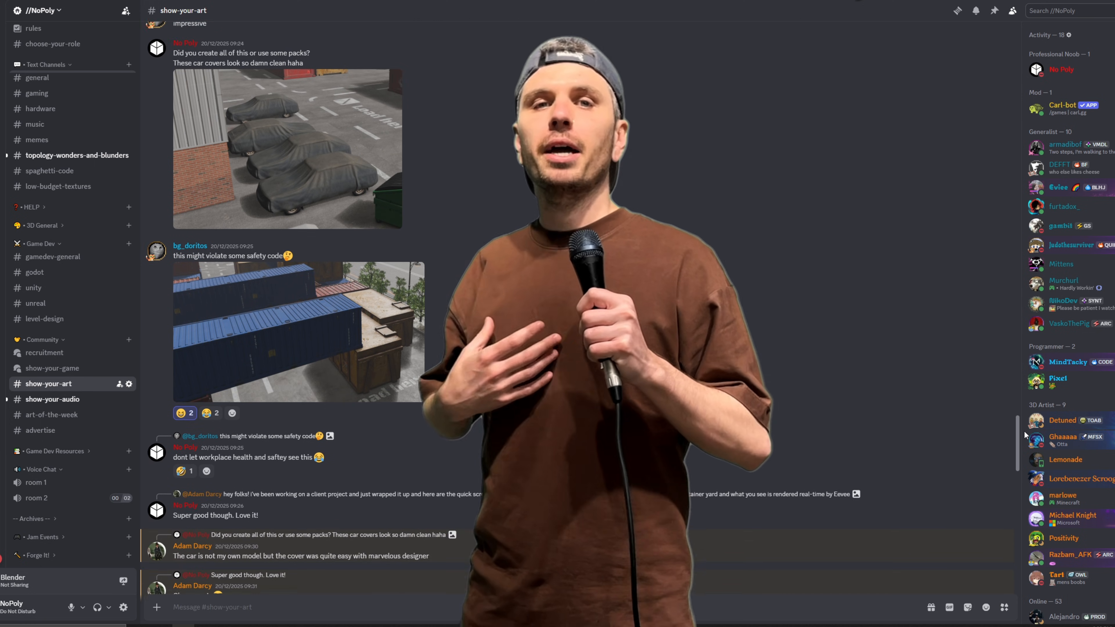
scroll(down, 3)
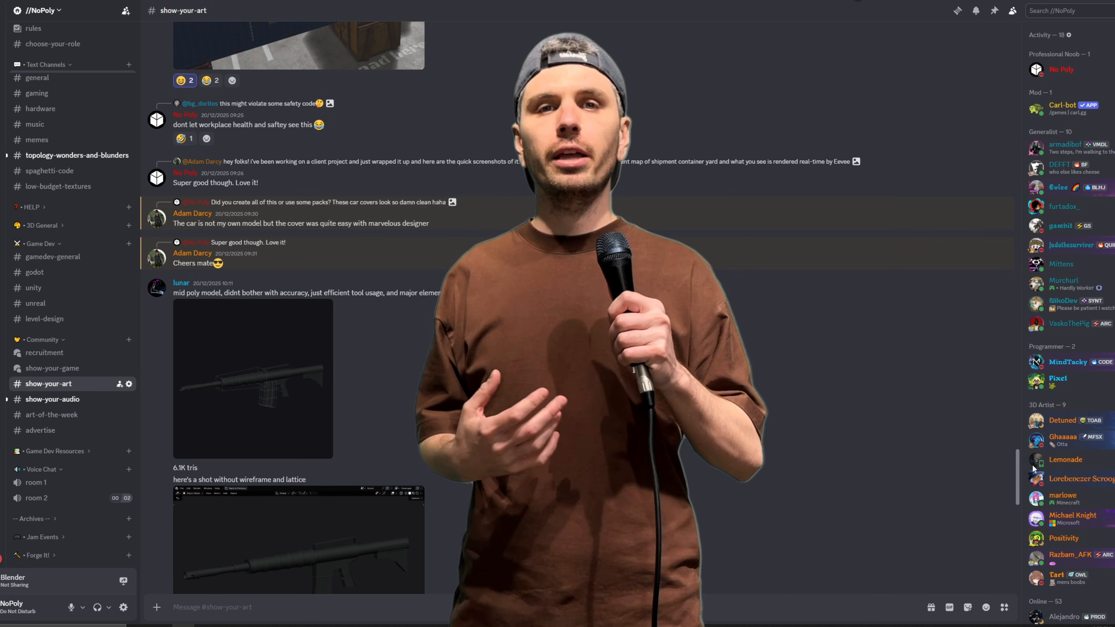